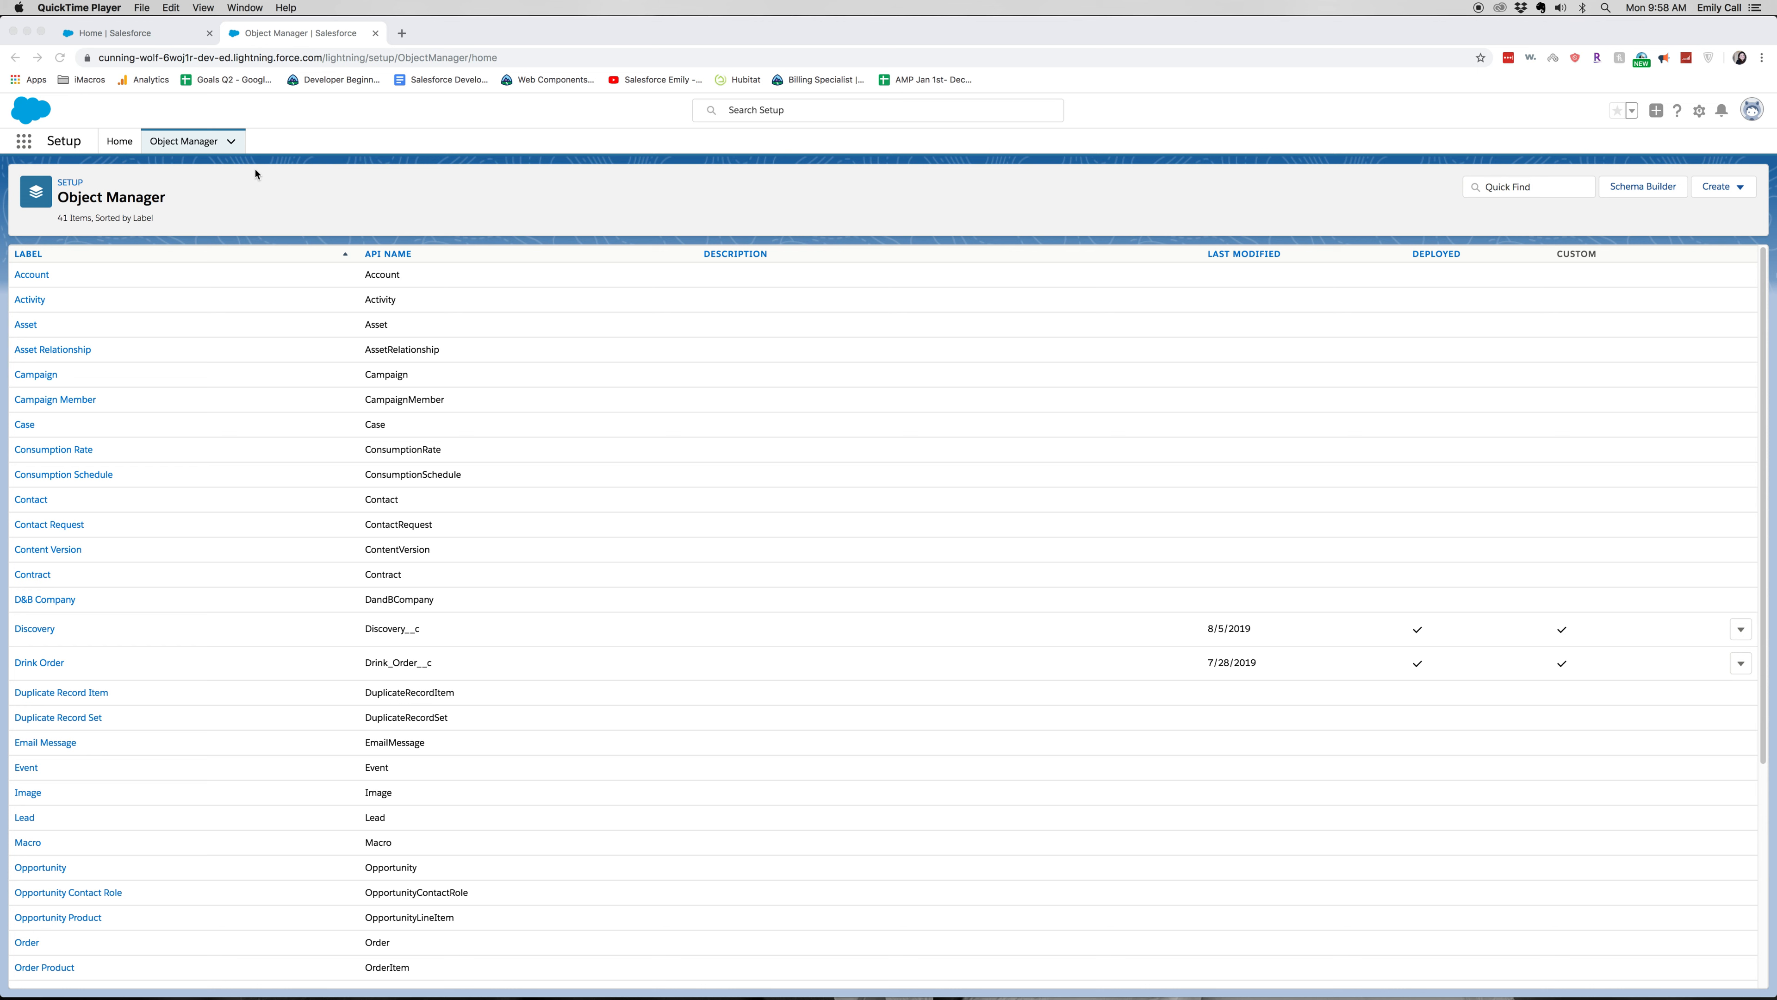
pyautogui.moveTo(61, 283)
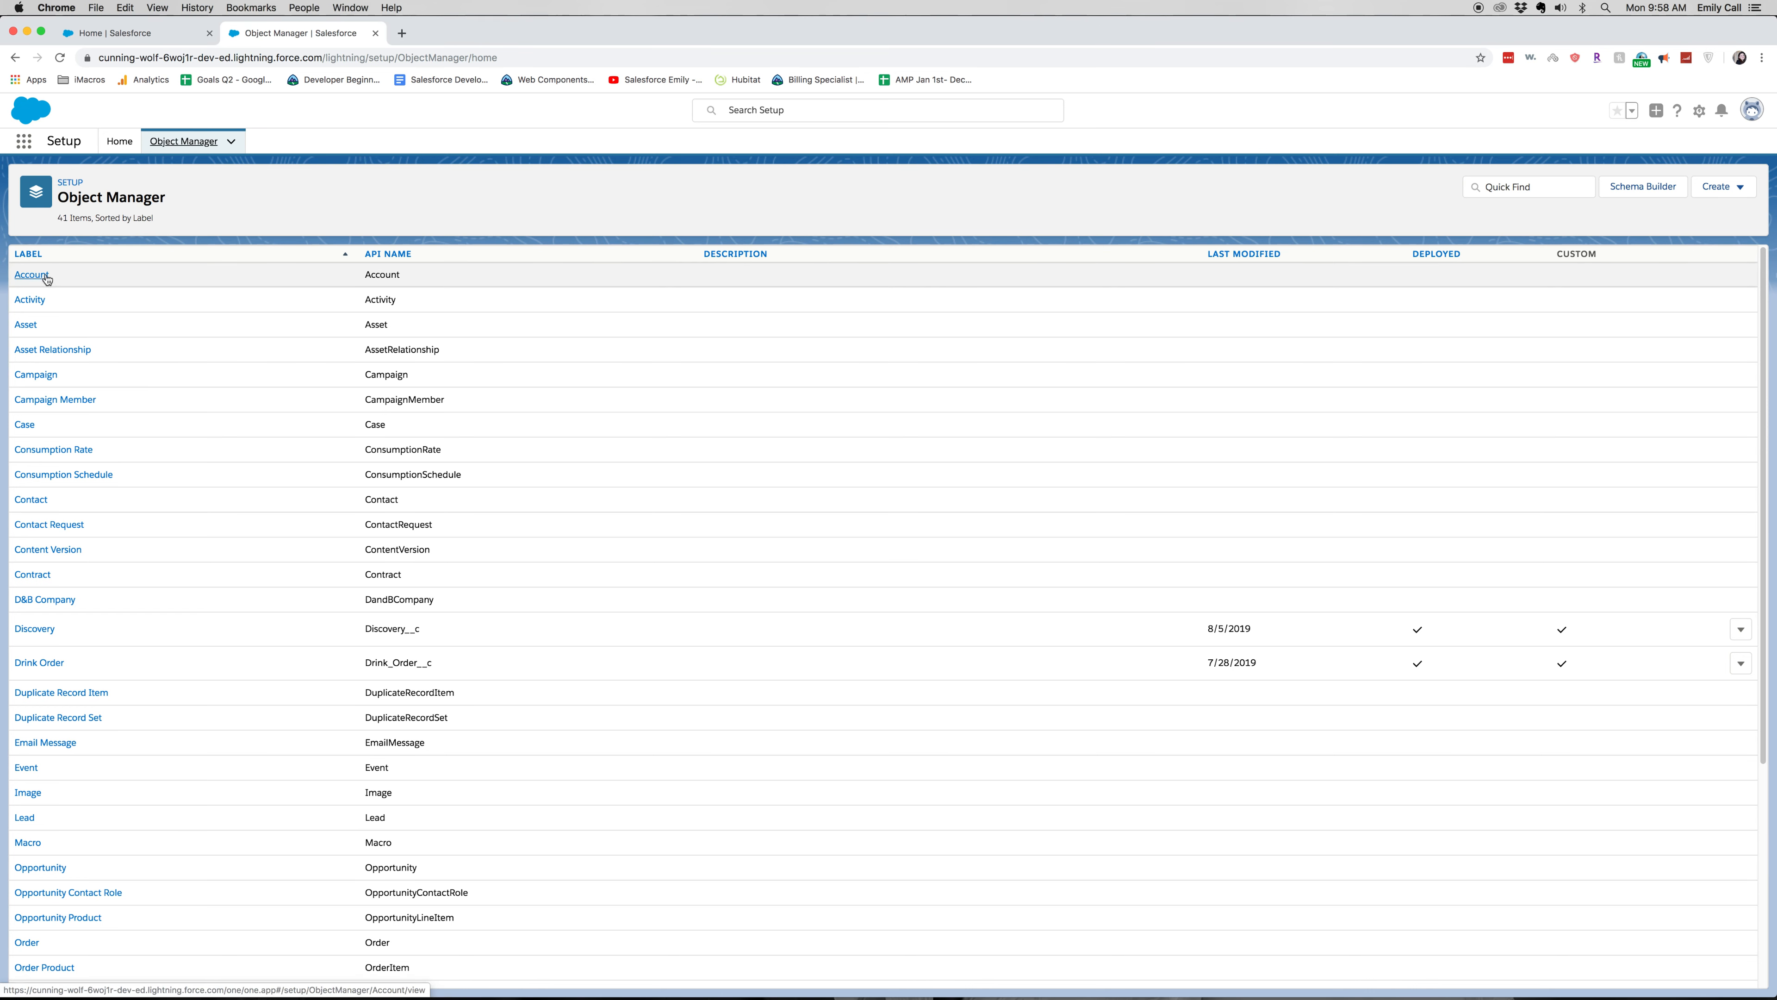
# - Go to the Account object's Page Layouts list in Object Manager
pyautogui.click(30, 275)
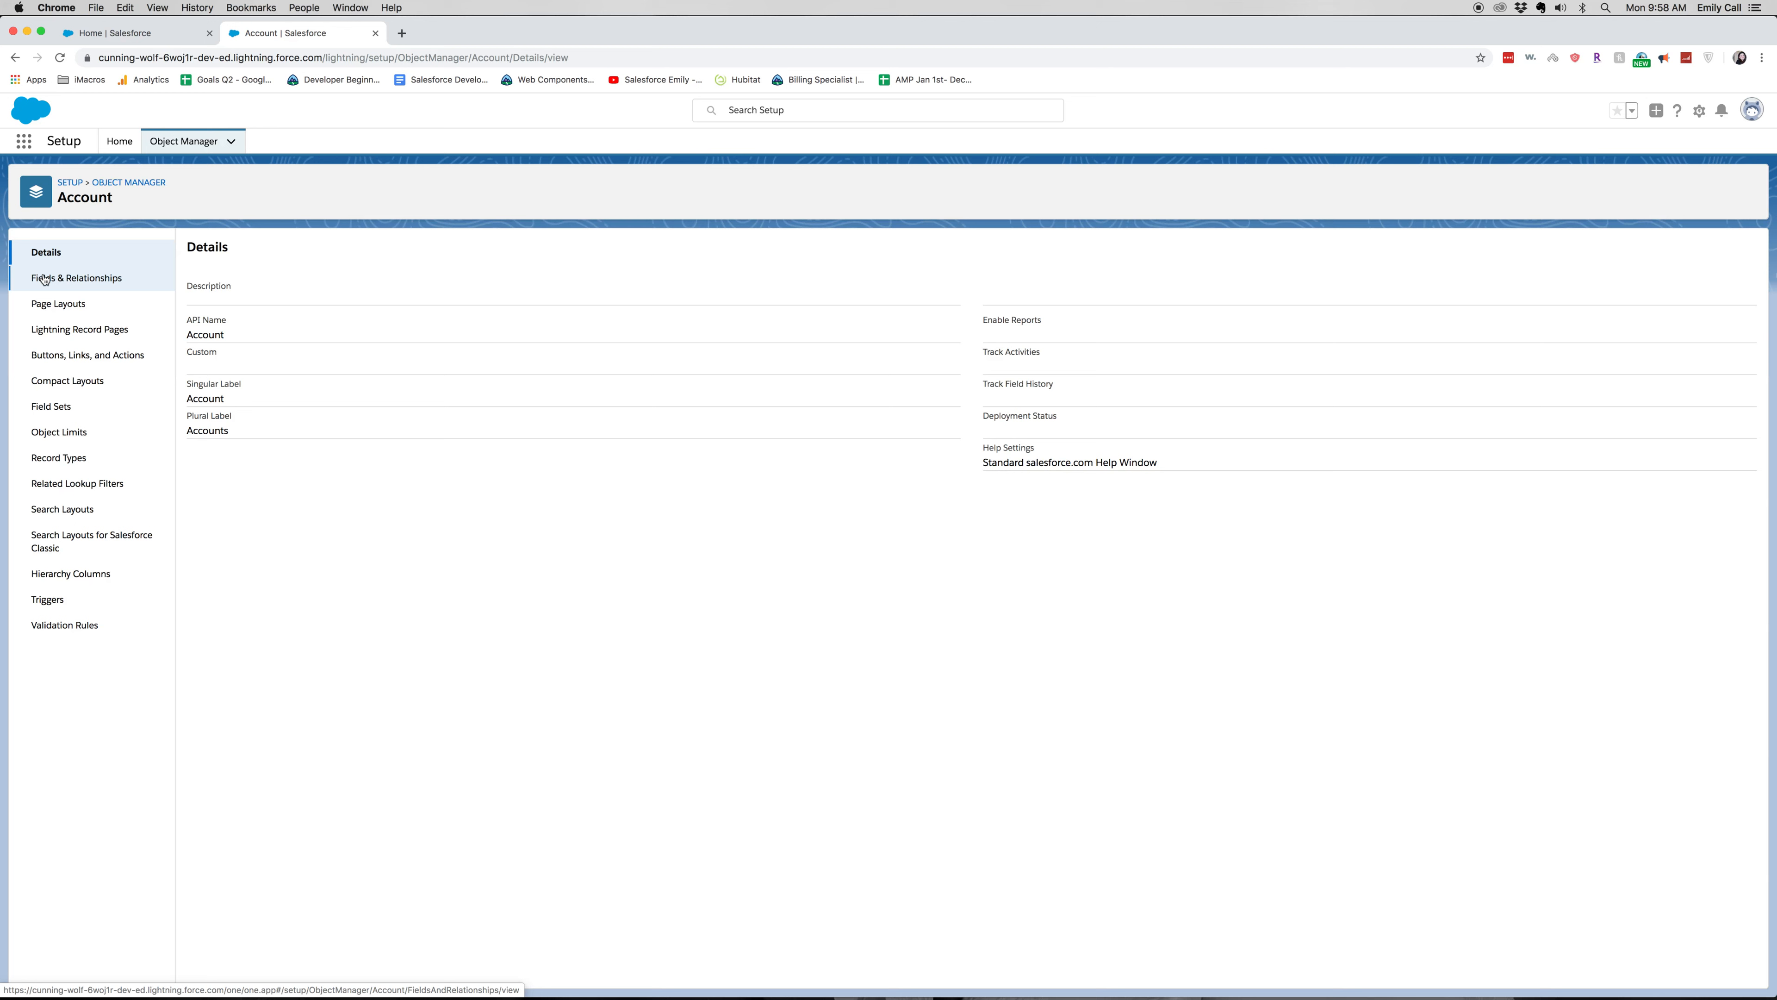
pyautogui.moveTo(106, 311)
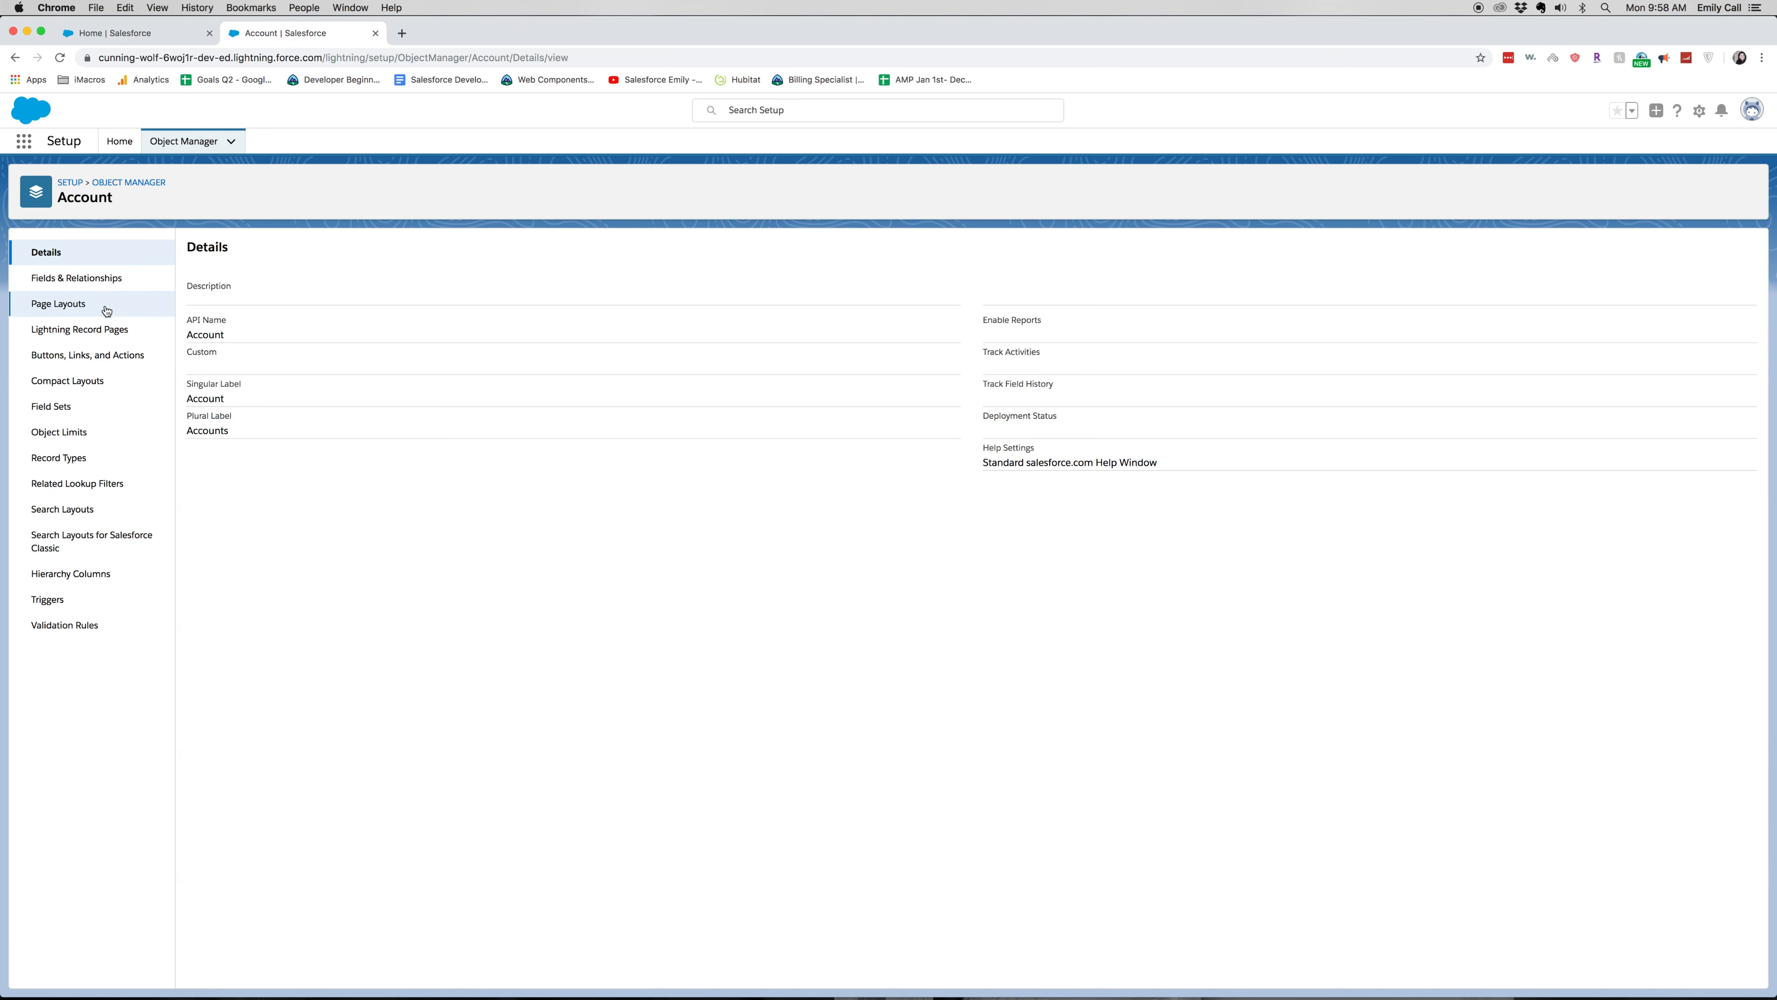
pyautogui.click(58, 303)
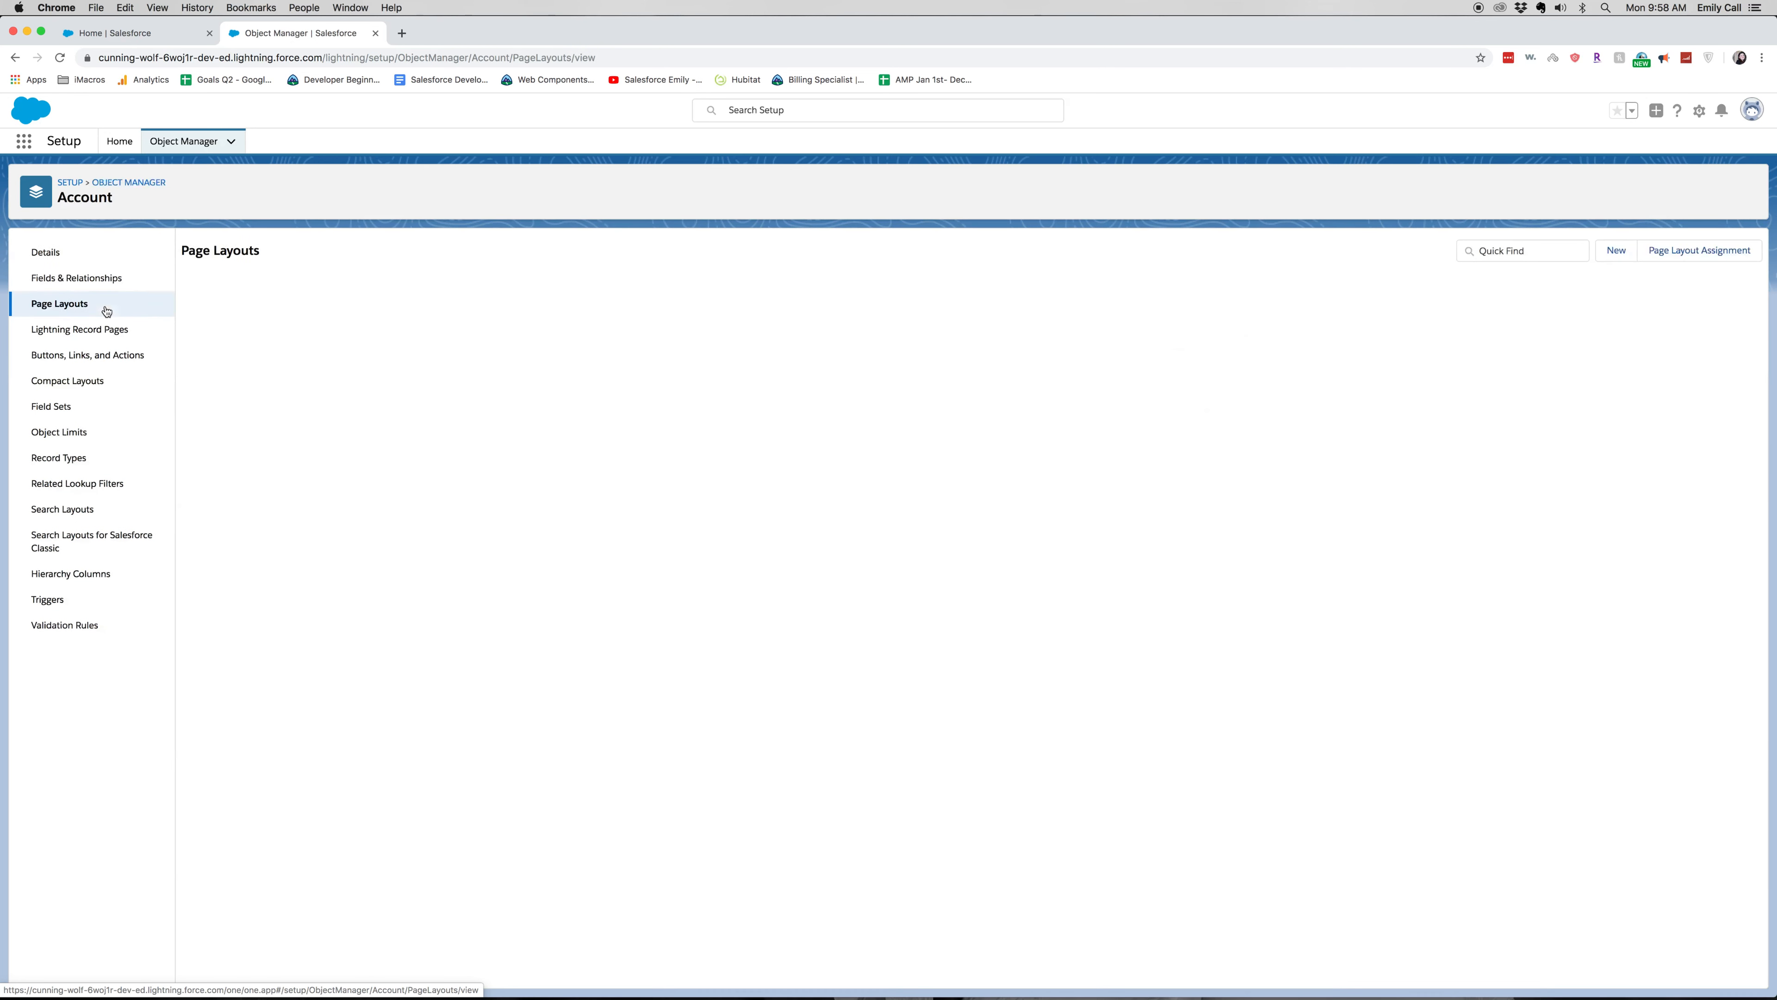
pyautogui.click(60, 304)
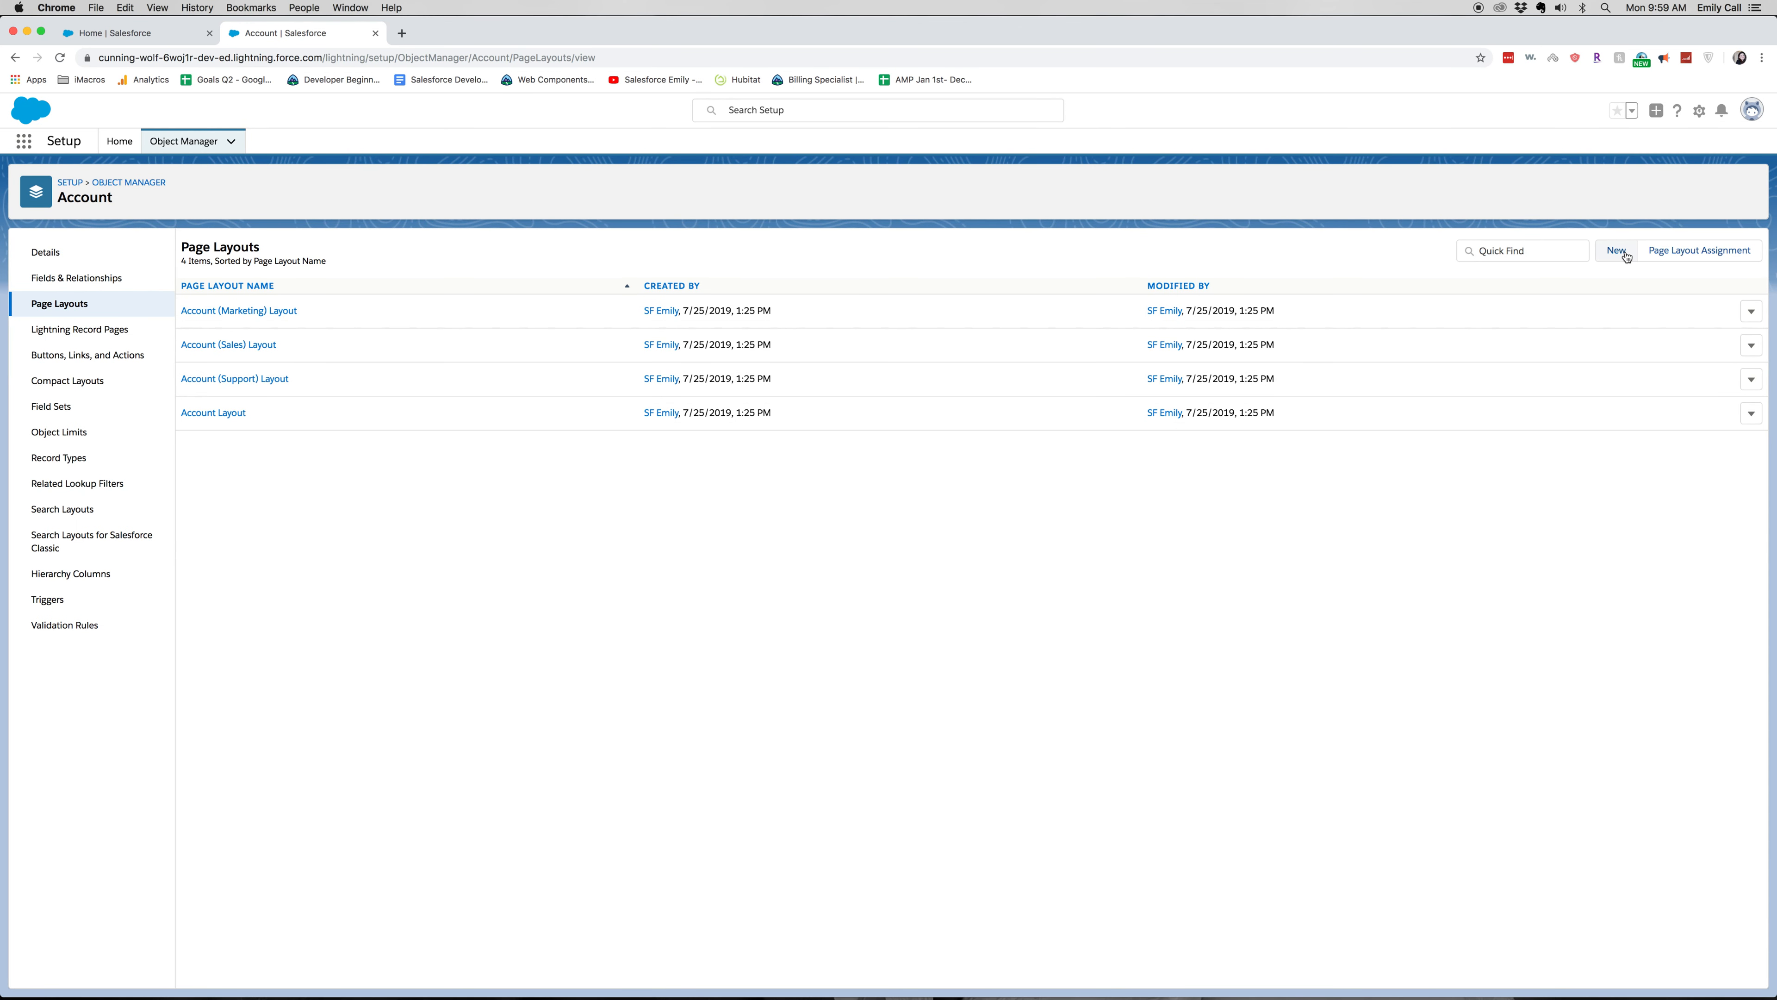
# - Create a new layout 'Lead Gen' cloned from Account (Sales) Layout and save it
pyautogui.click(1617, 250)
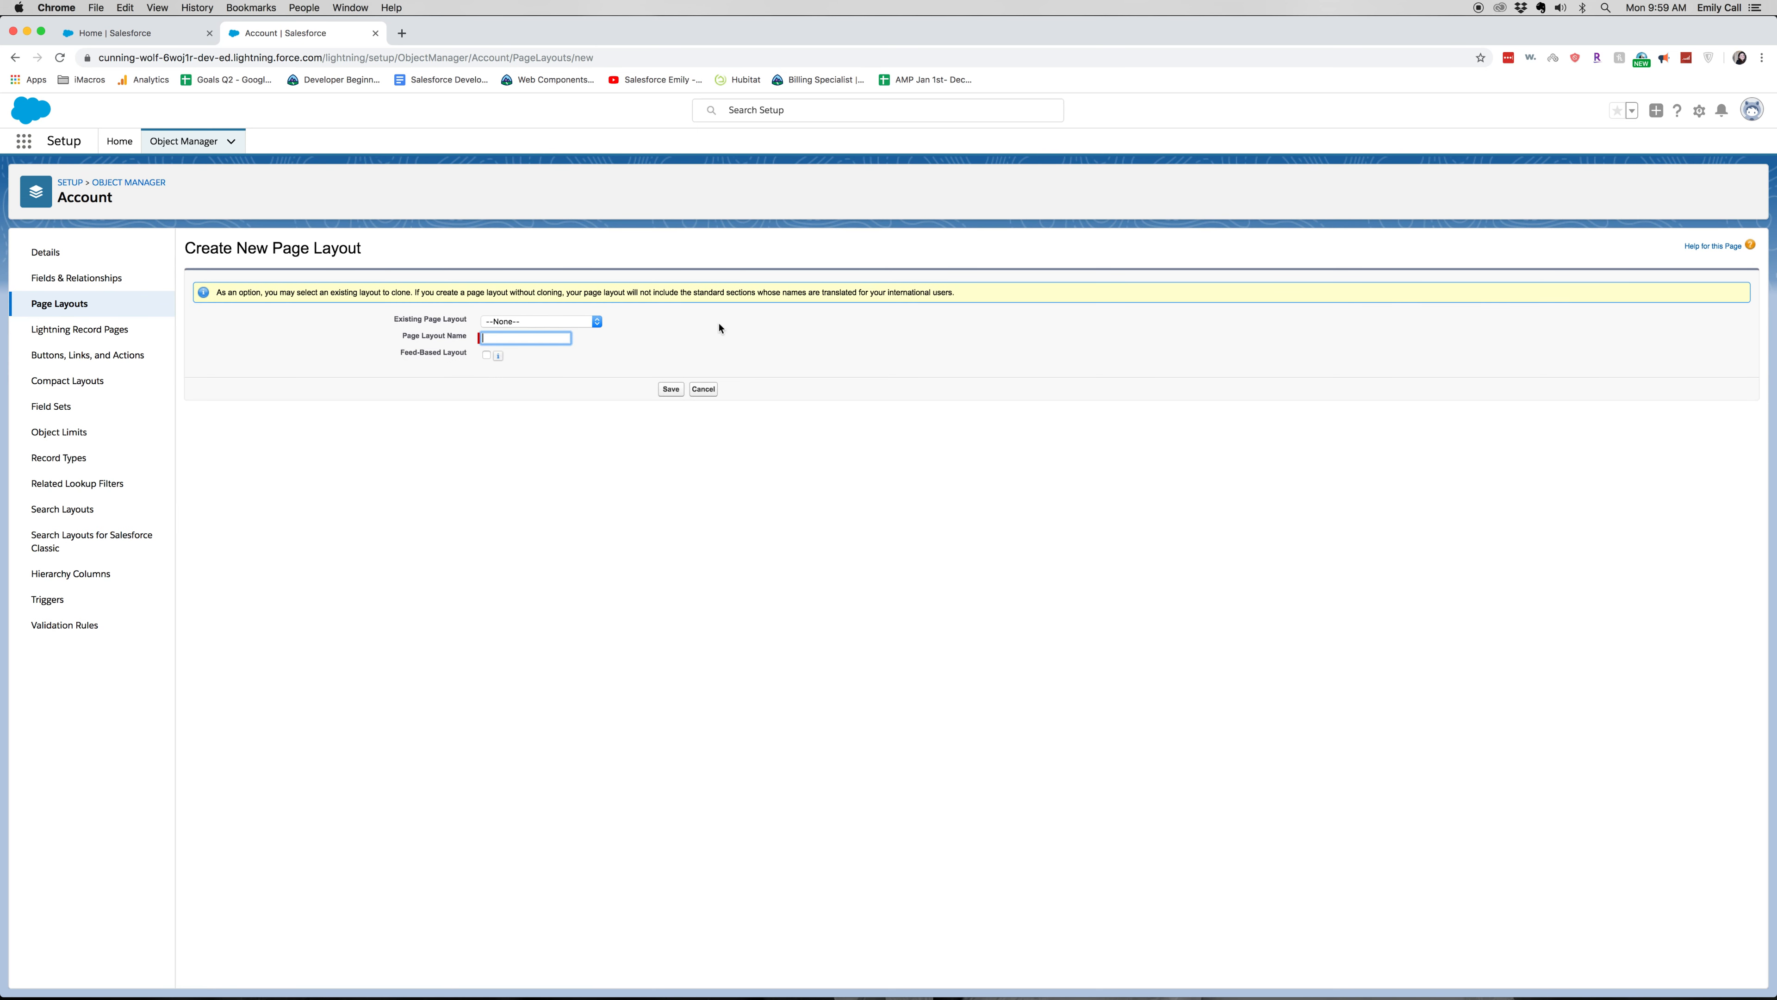
pyautogui.click(541, 322)
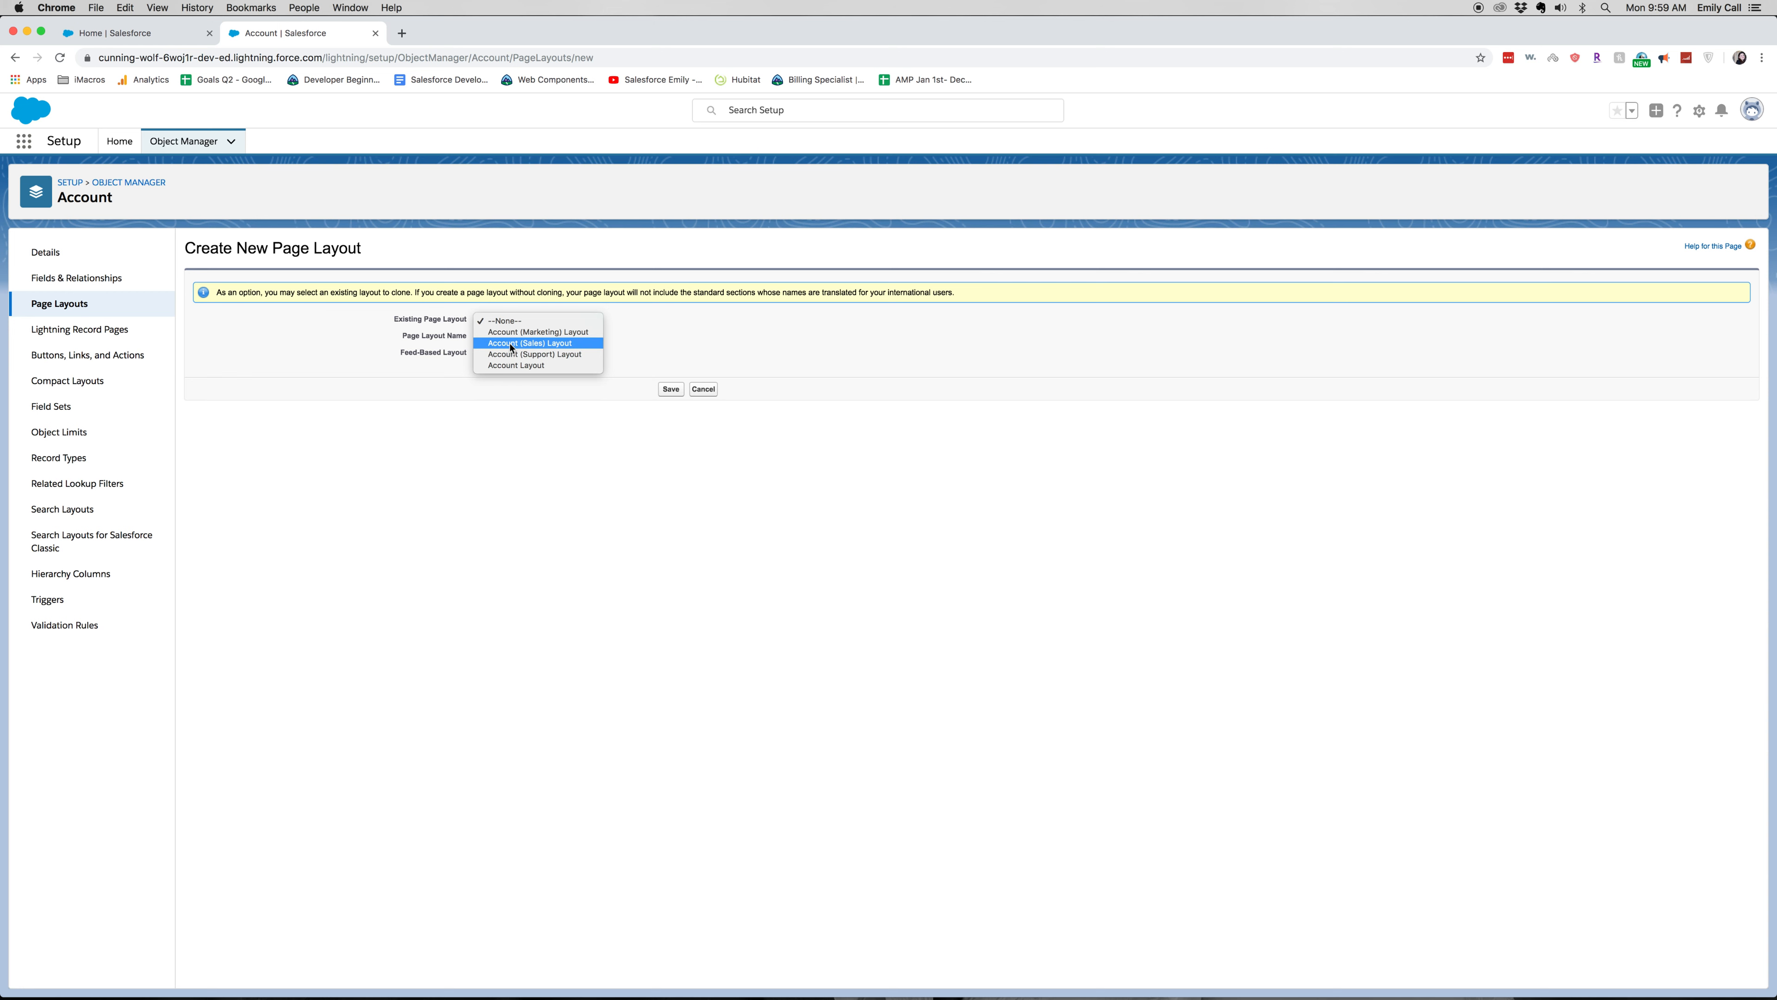
pyautogui.click(528, 342)
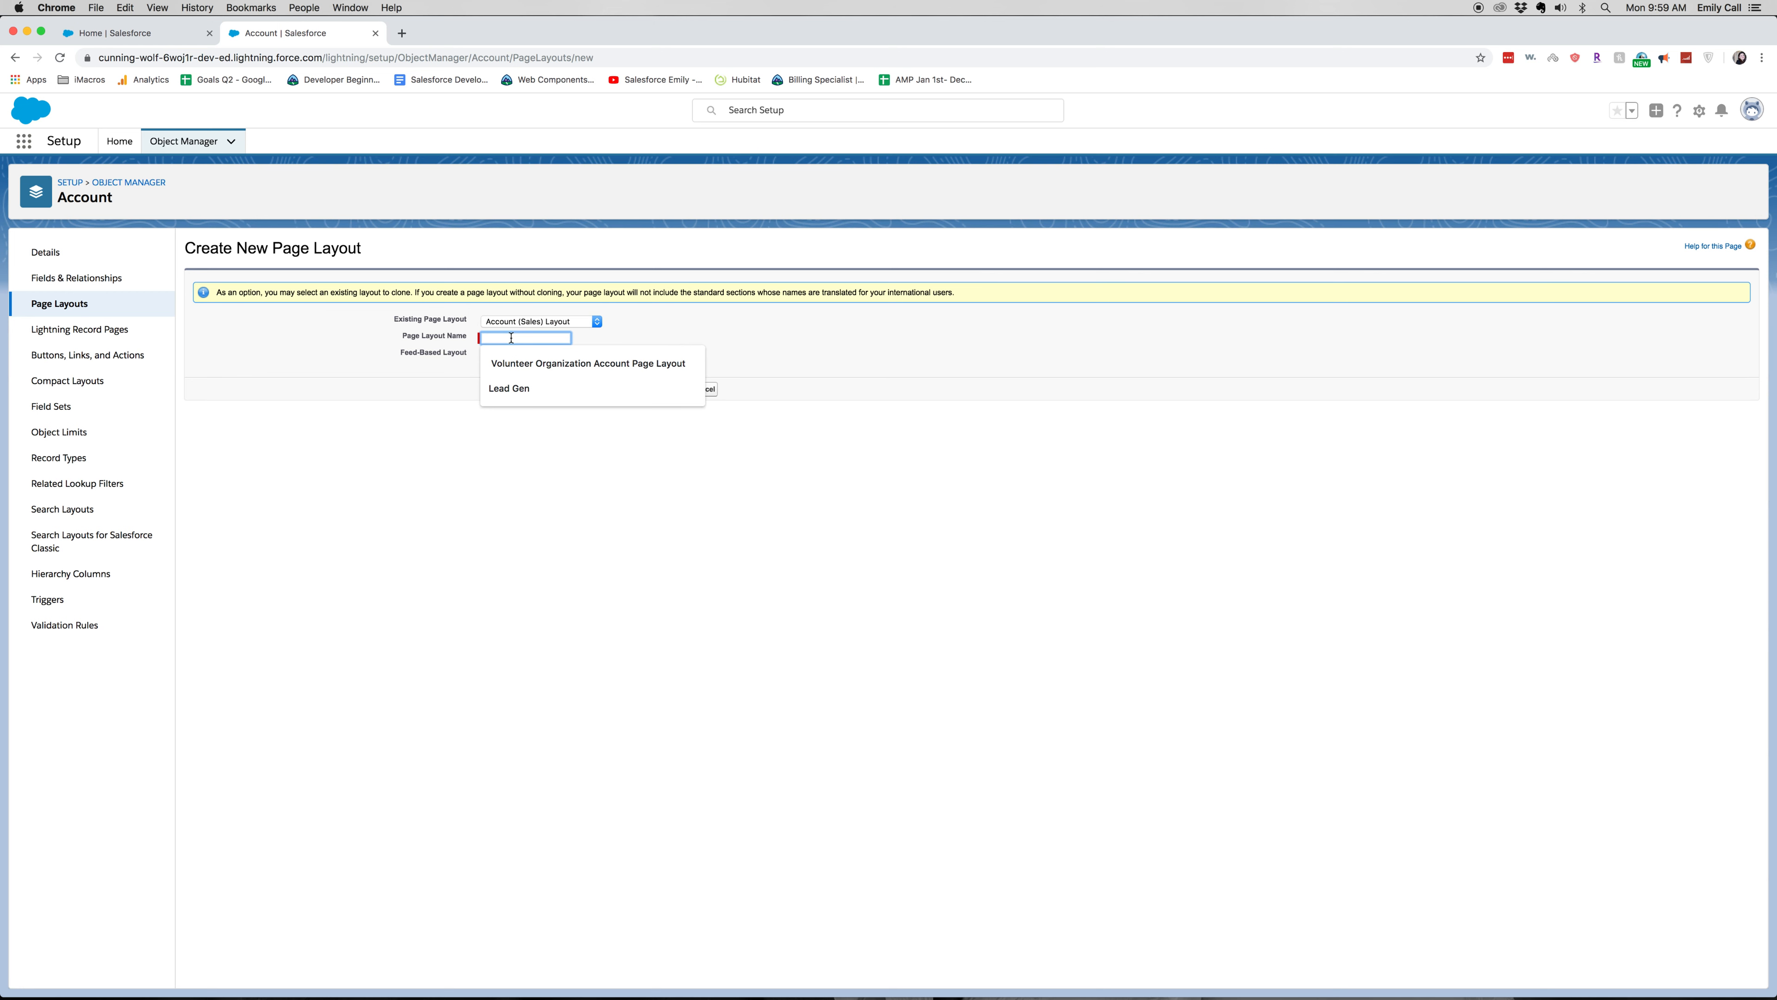
pyautogui.click(509, 387)
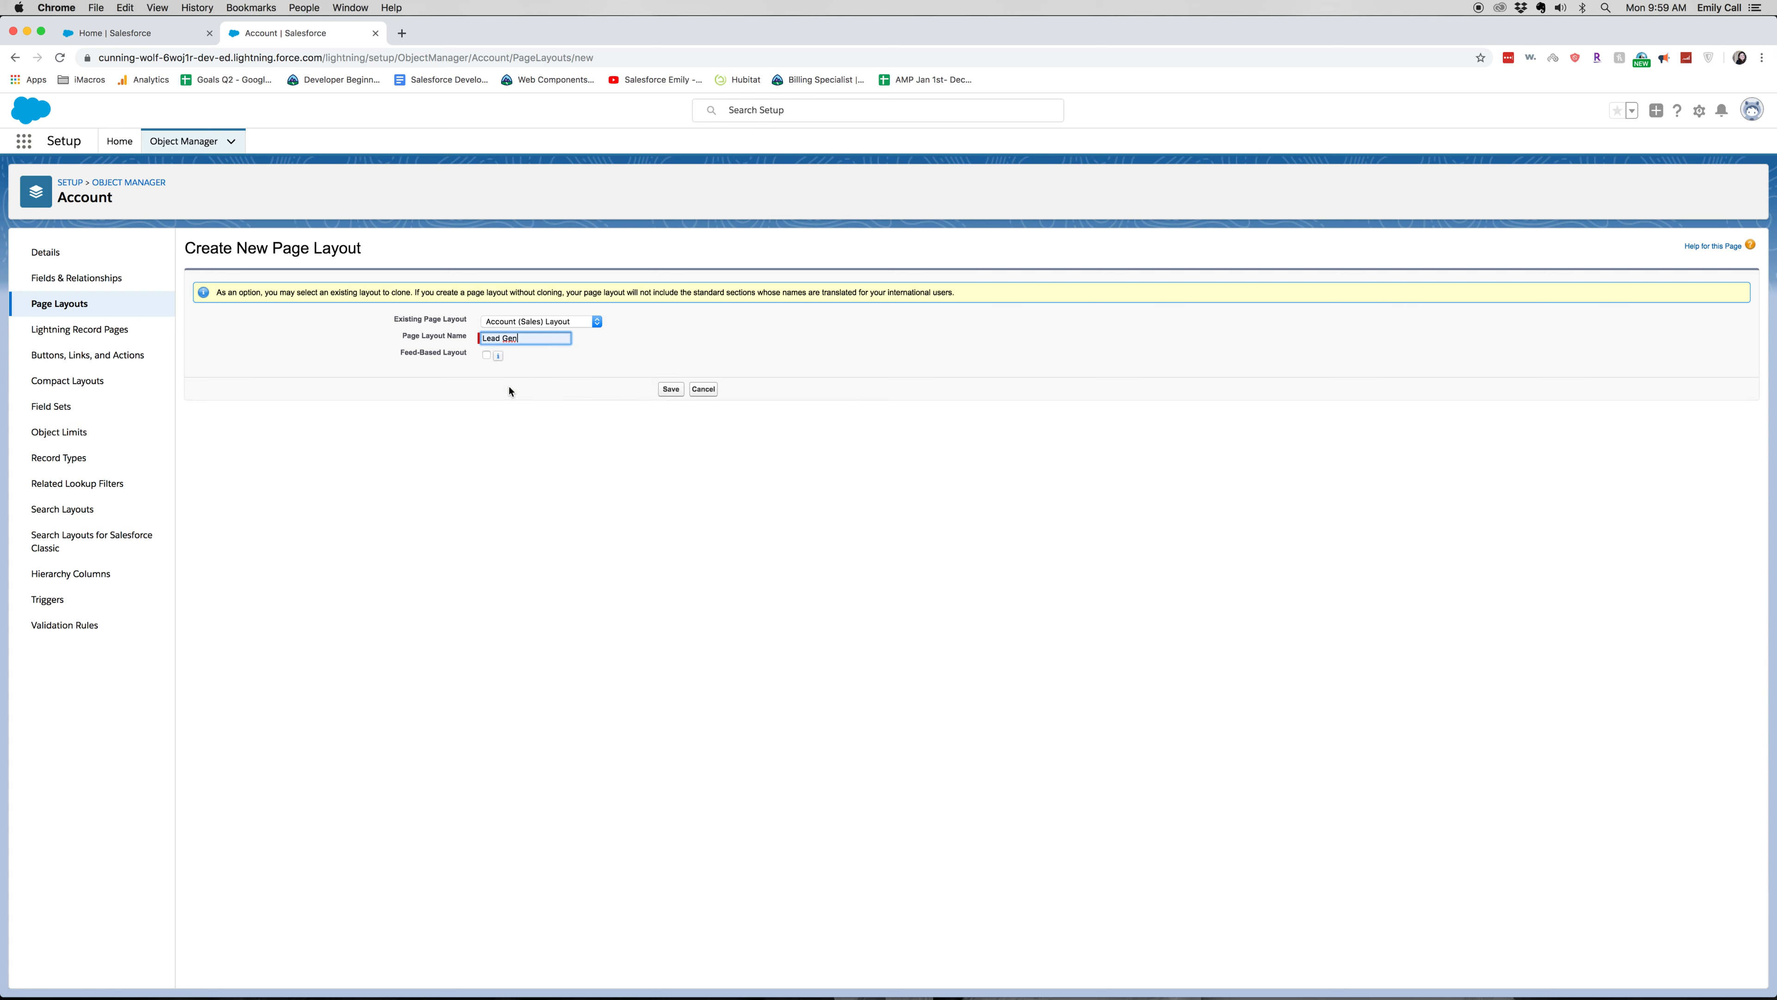
pyautogui.click(671, 389)
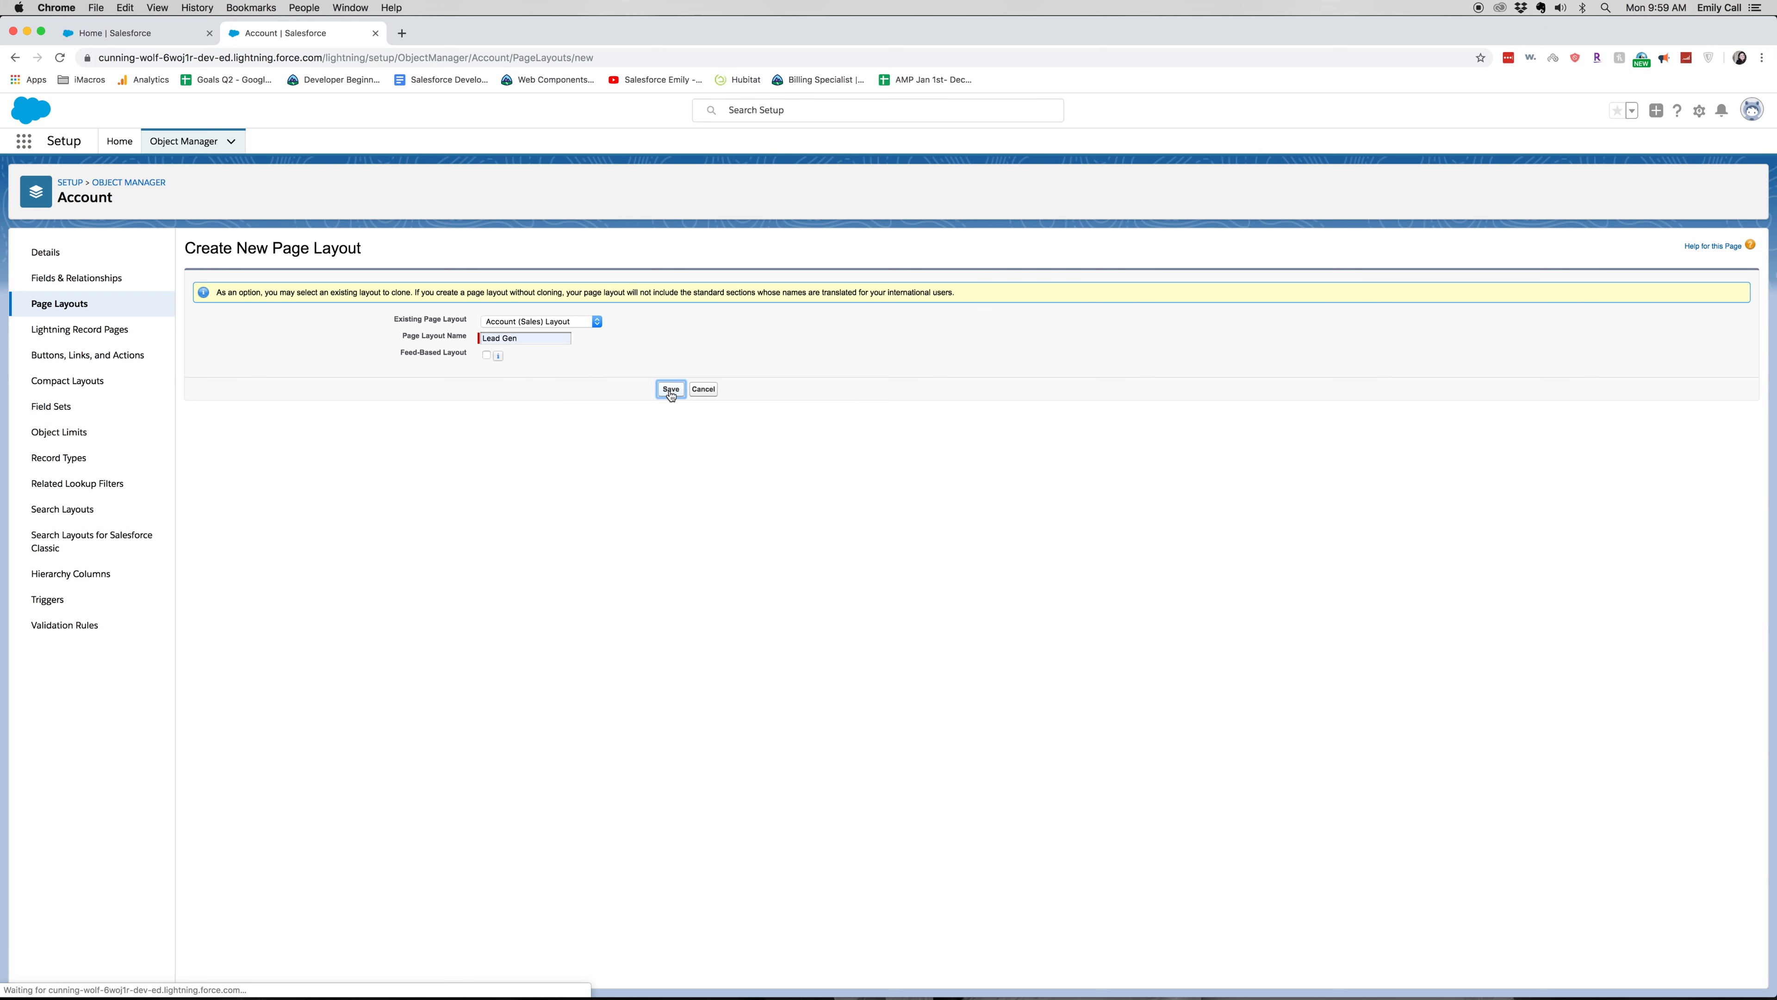
pyautogui.click(671, 389)
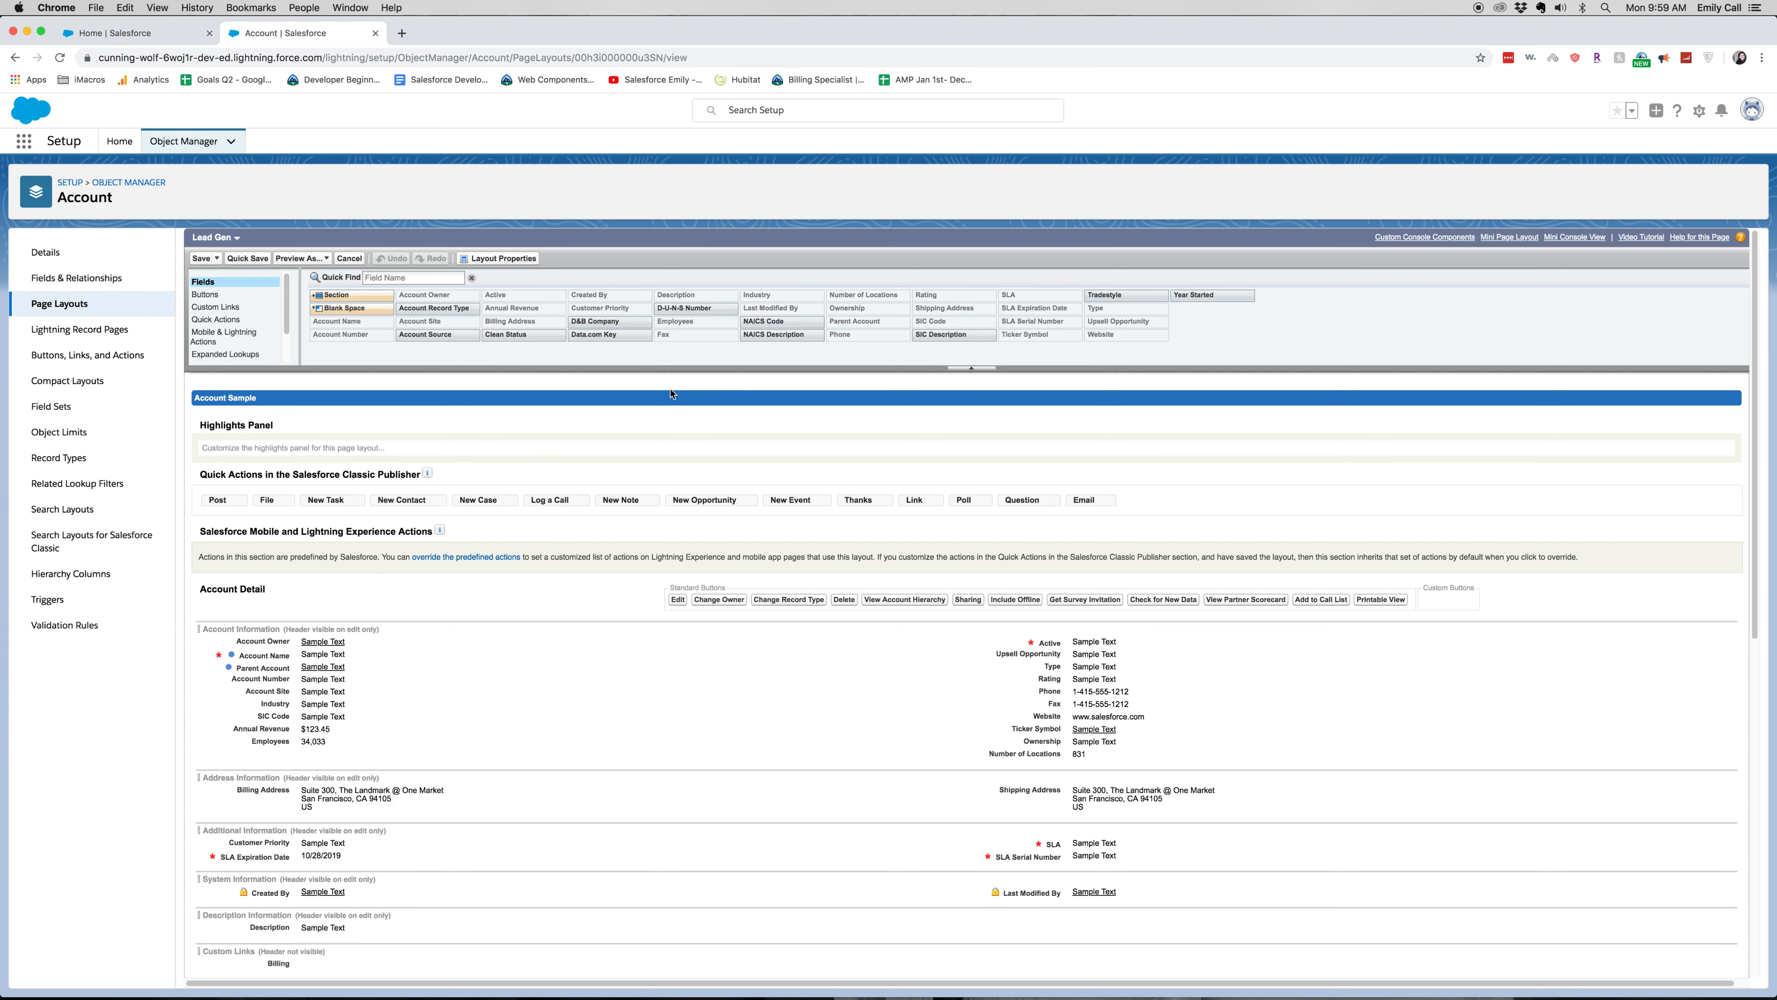
pyautogui.moveTo(847, 390)
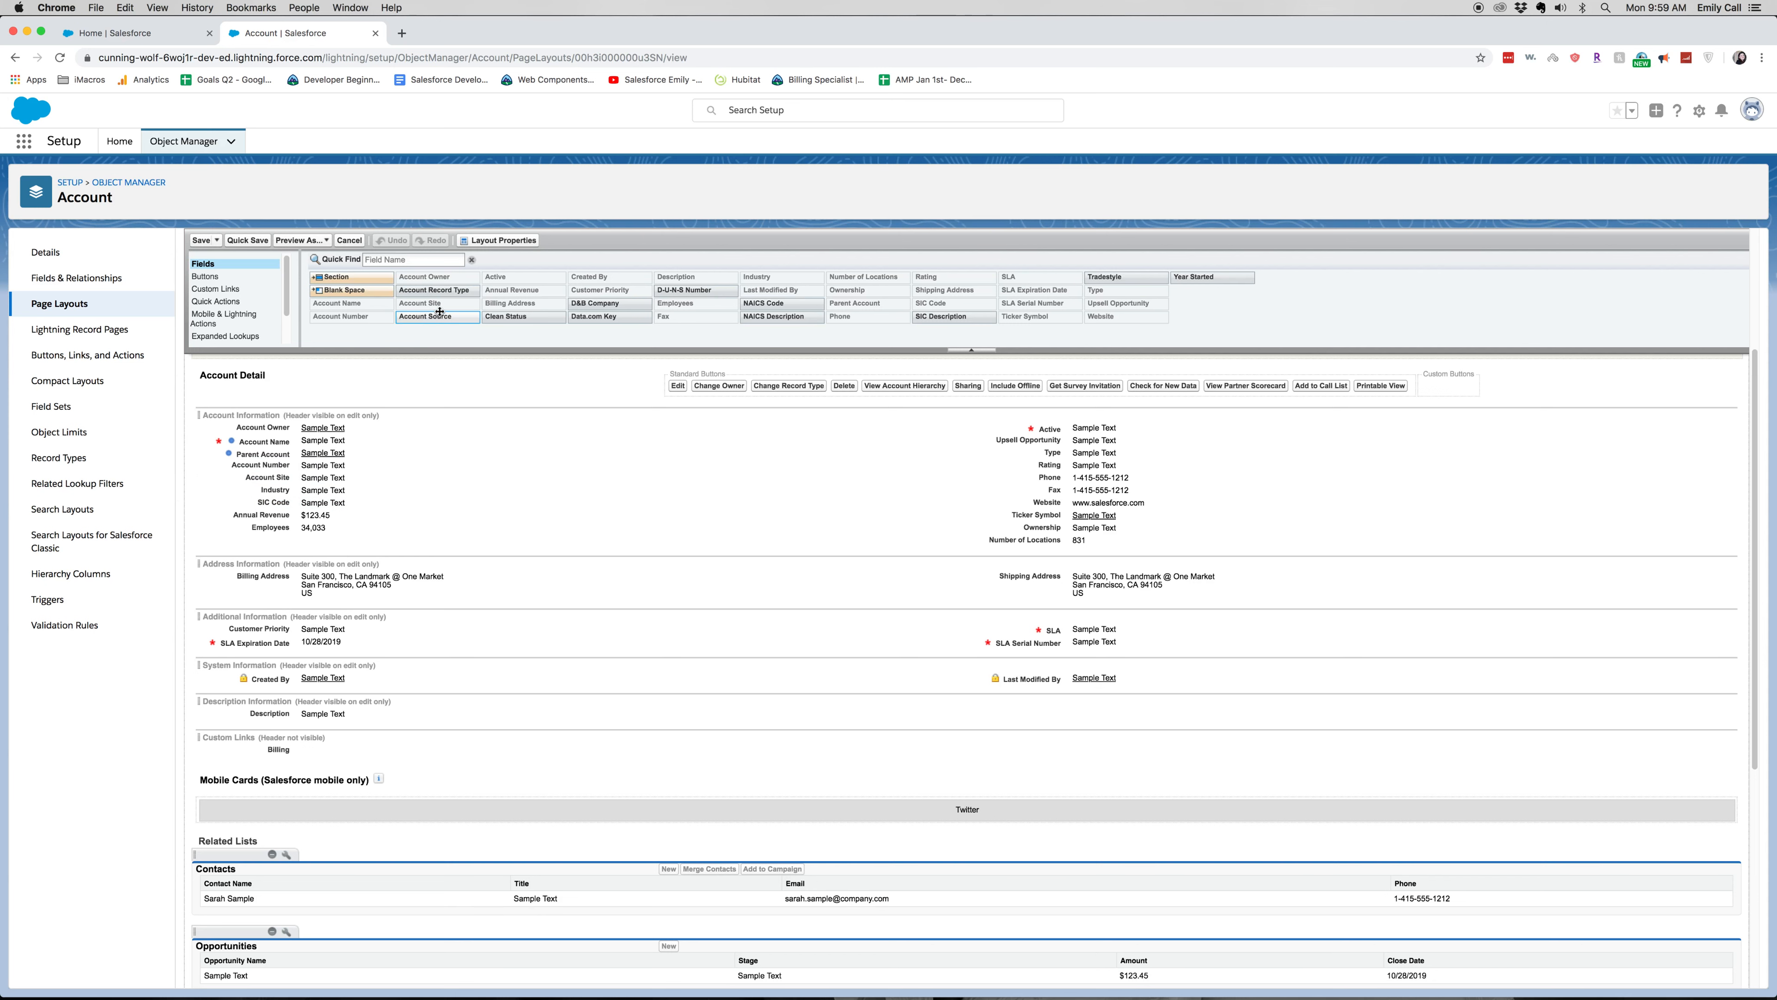
pyautogui.moveTo(439, 316)
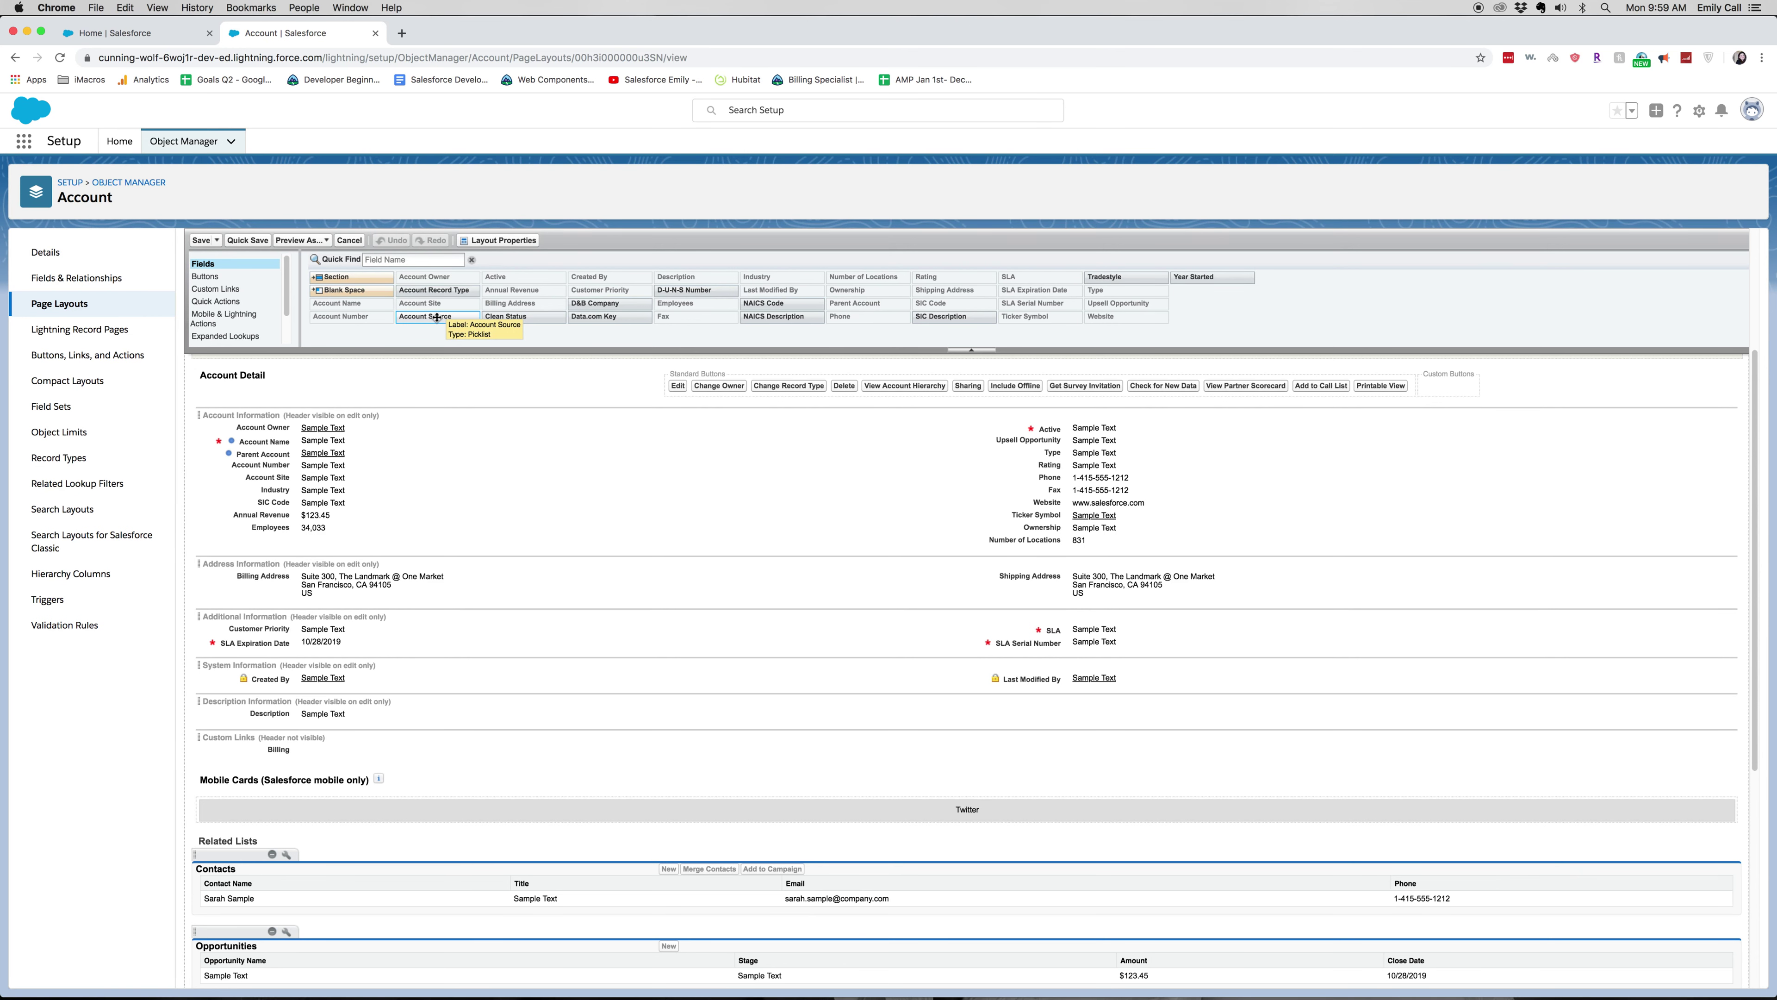
# - Place the Account Source field under Number of Locations in Account Information
pyautogui.moveTo(427, 316); pyautogui.dragTo(1076, 564)
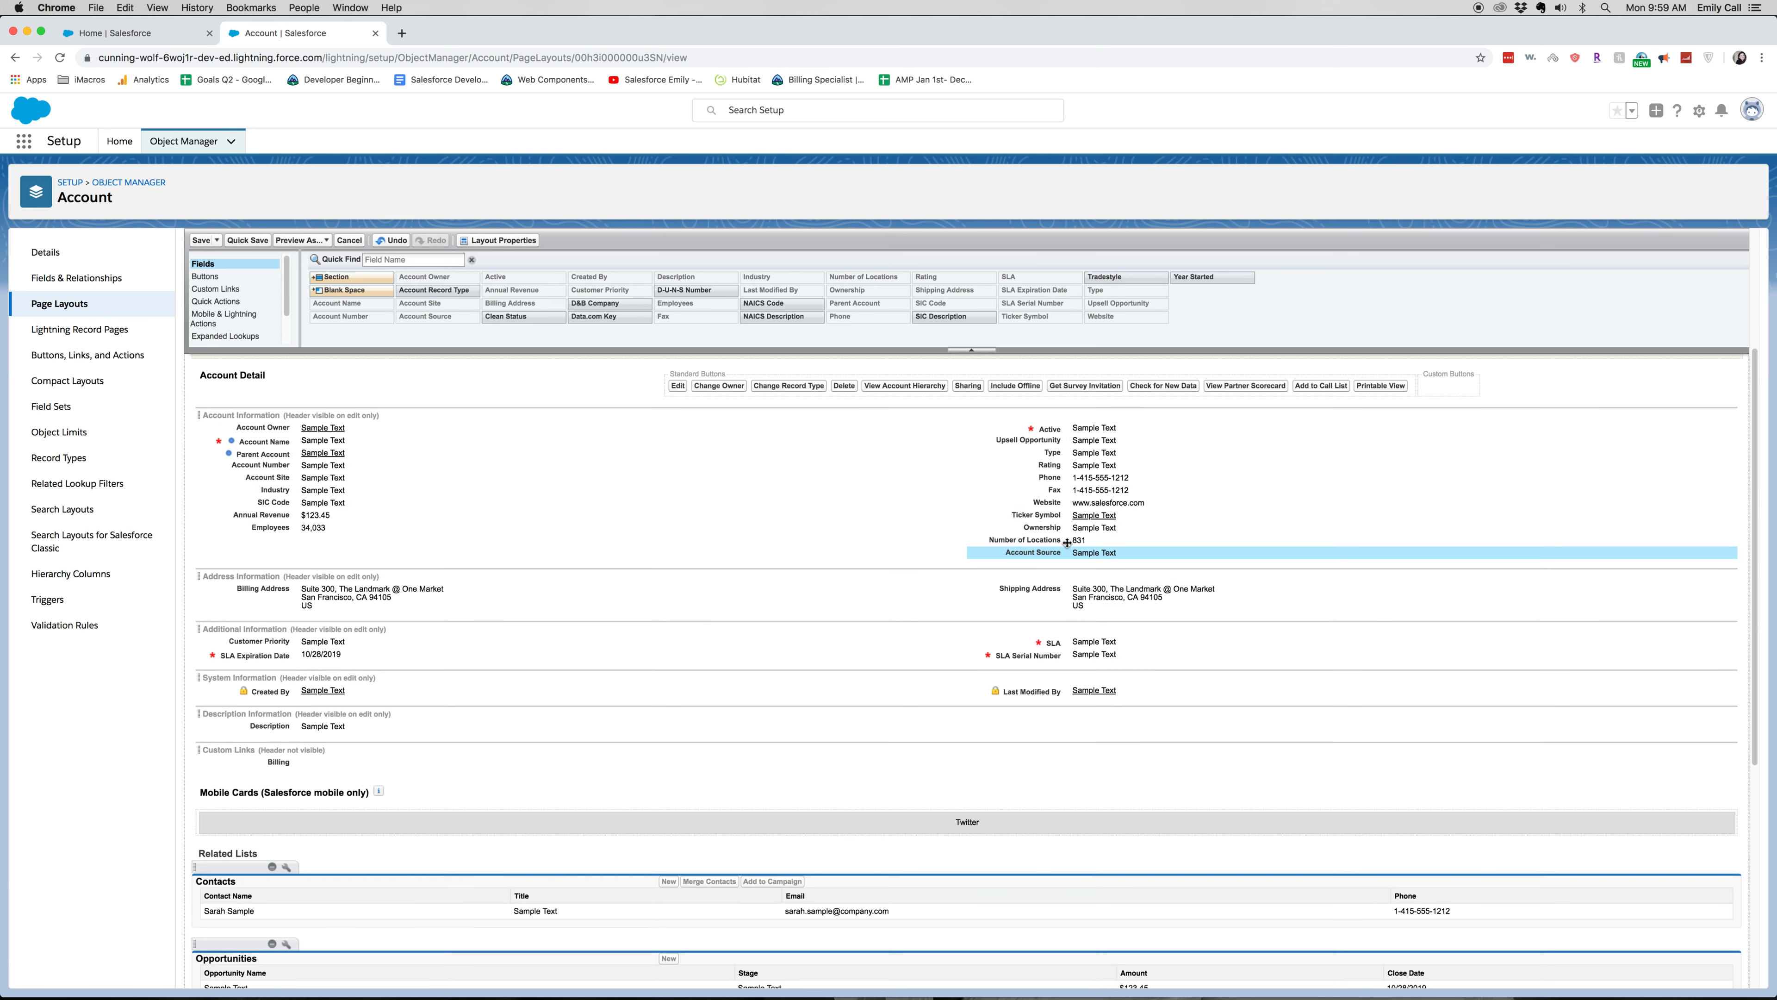
pyautogui.moveTo(987, 478)
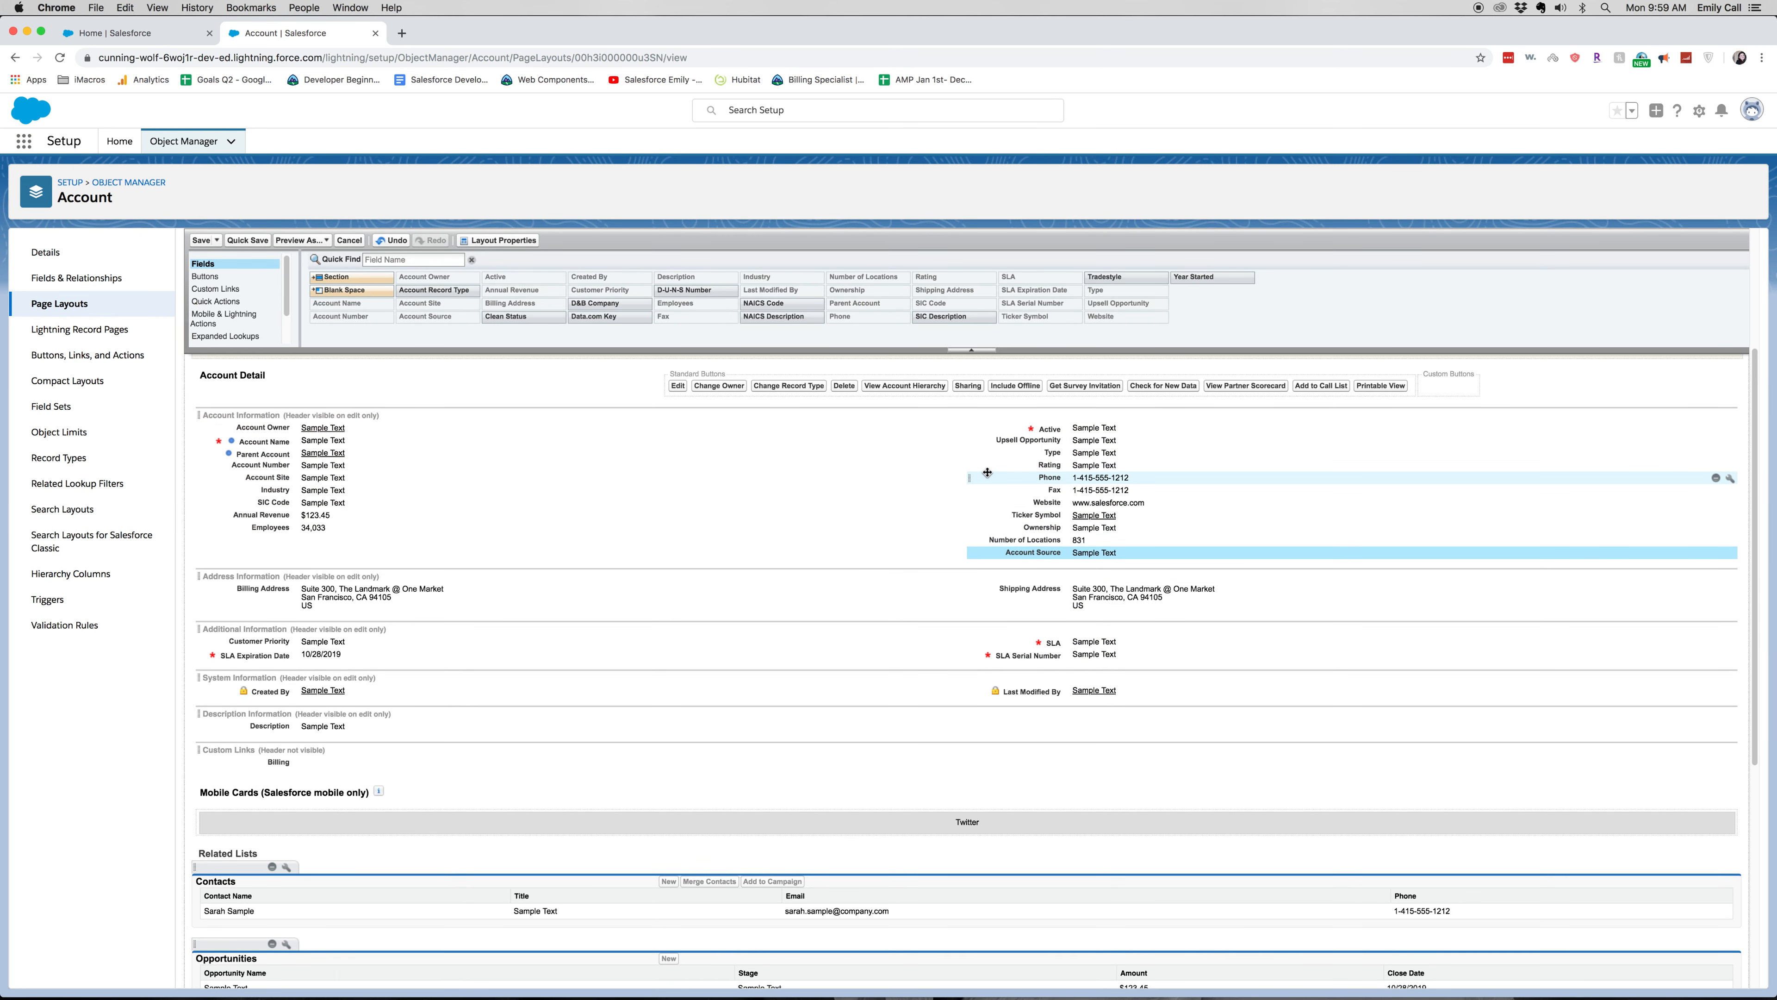
pyautogui.moveTo(1183, 506)
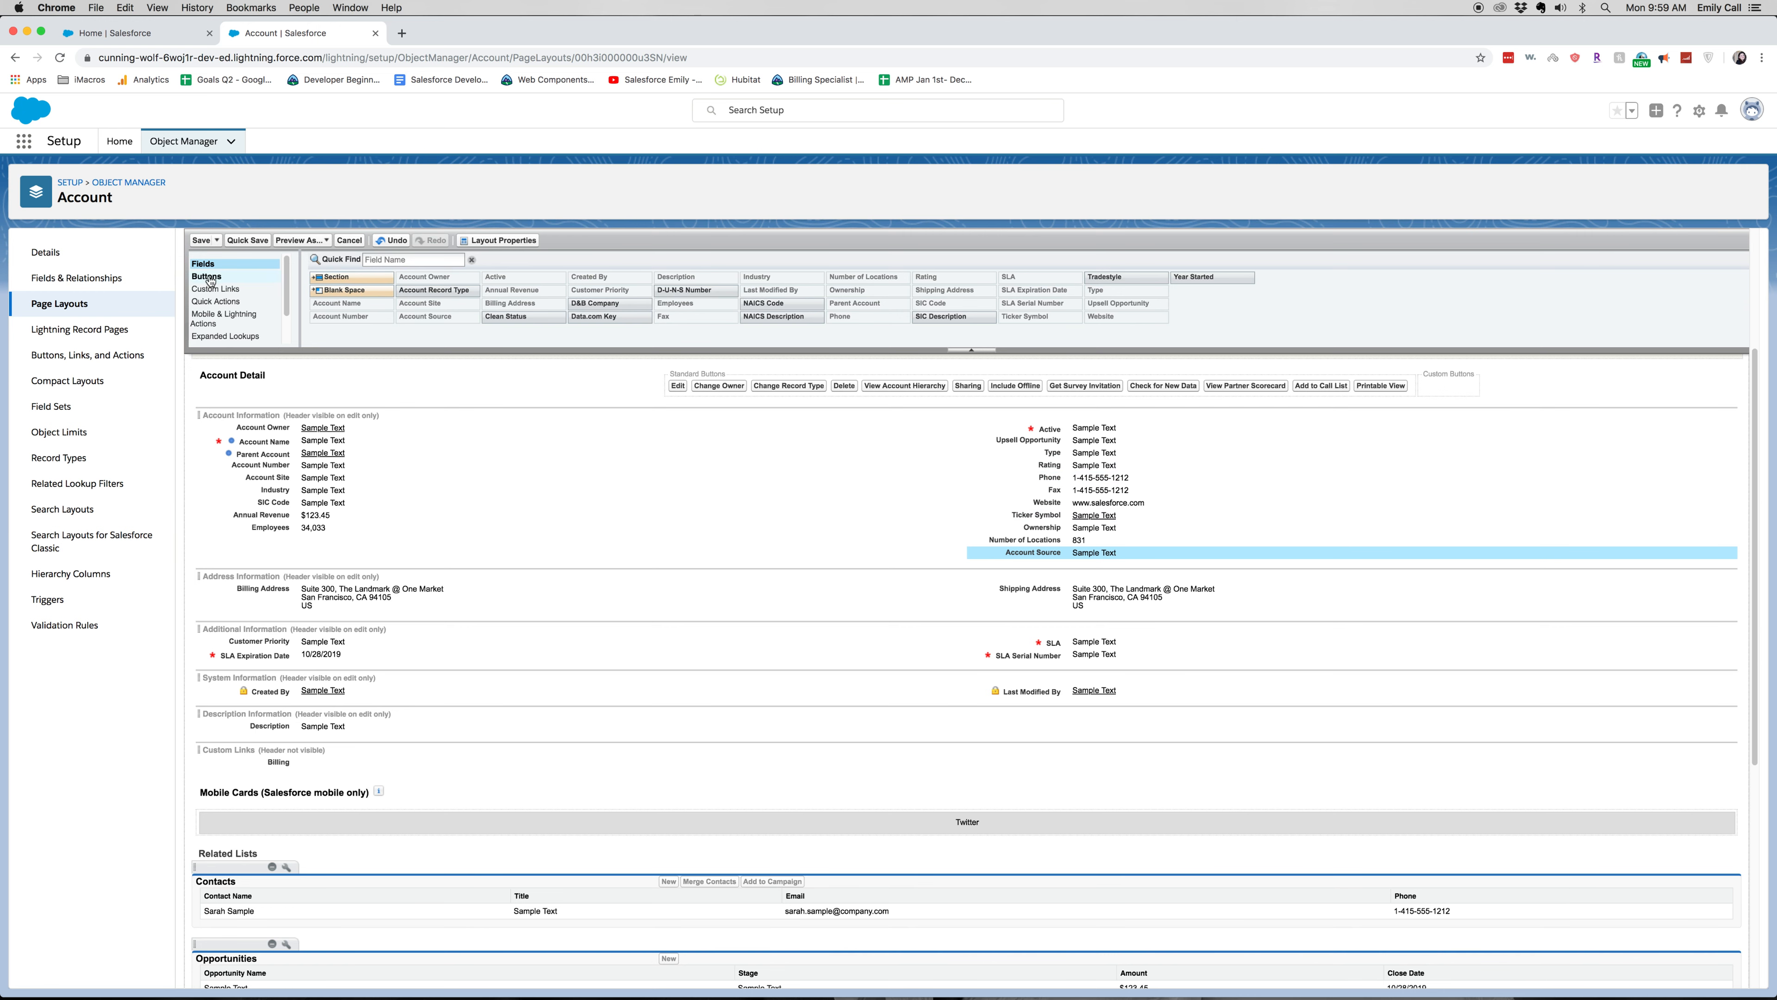
# - Show the Buttons palette to add Prospecting Insights to Account Detail standard buttons
pyautogui.click(206, 276)
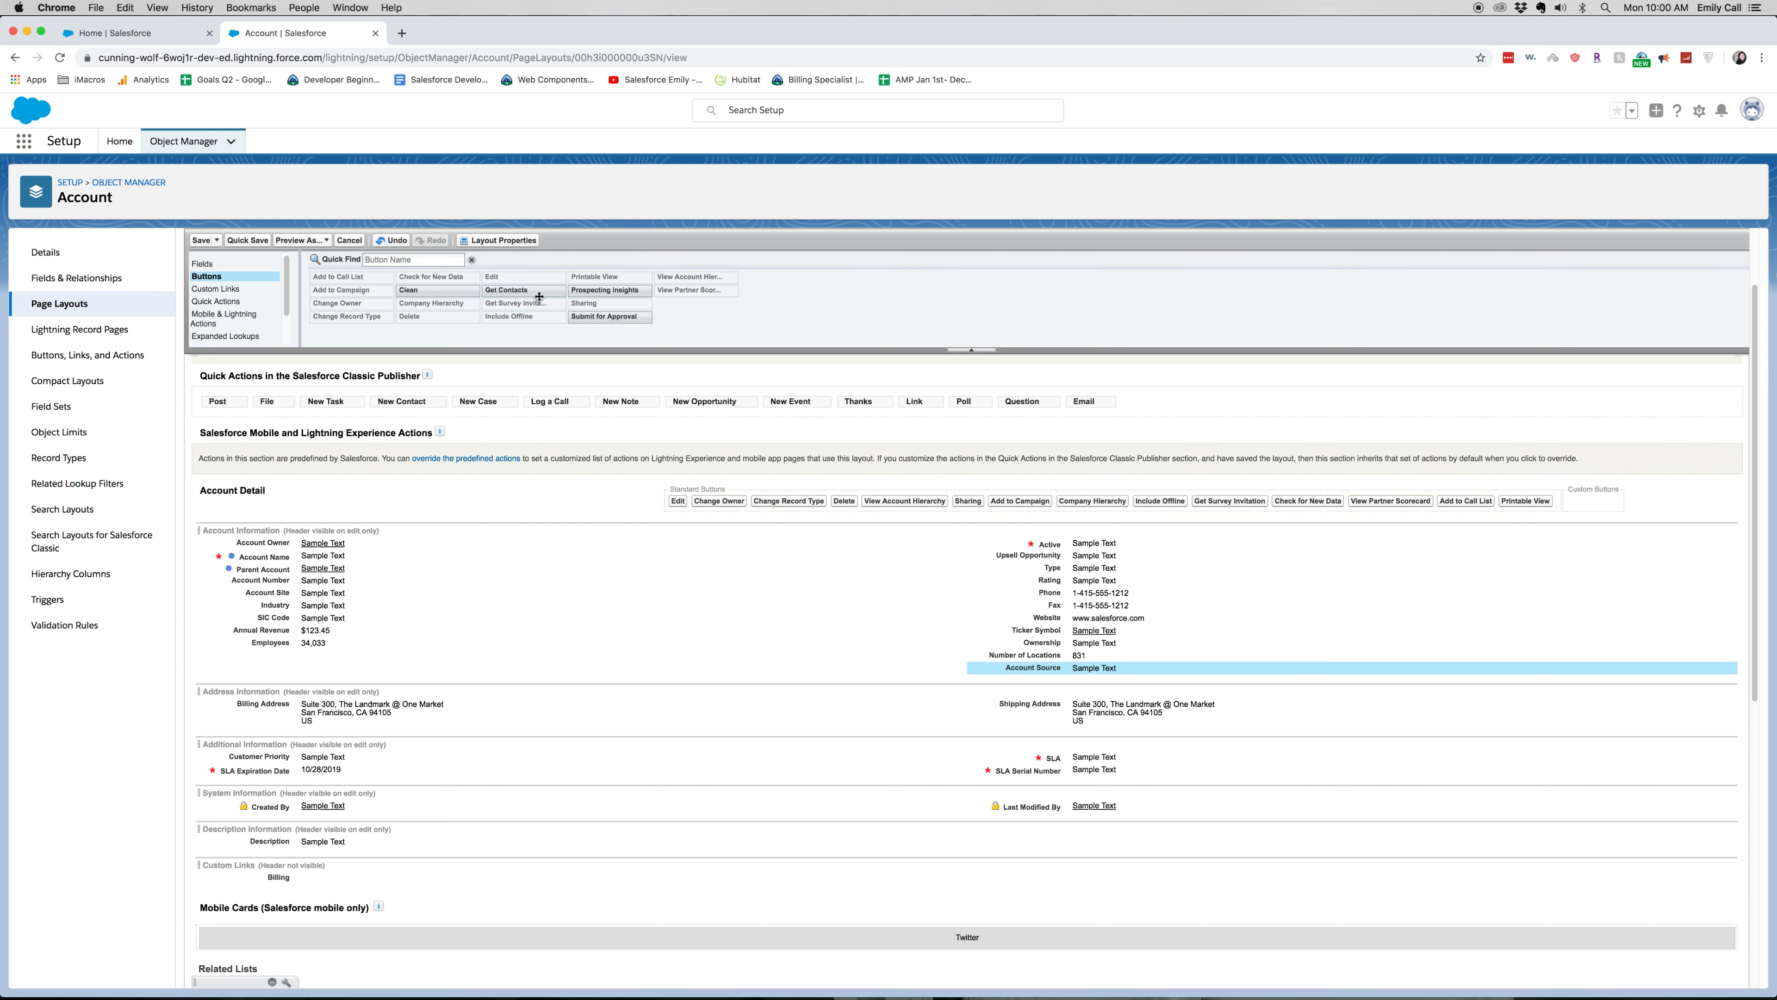
pyautogui.moveTo(599, 298)
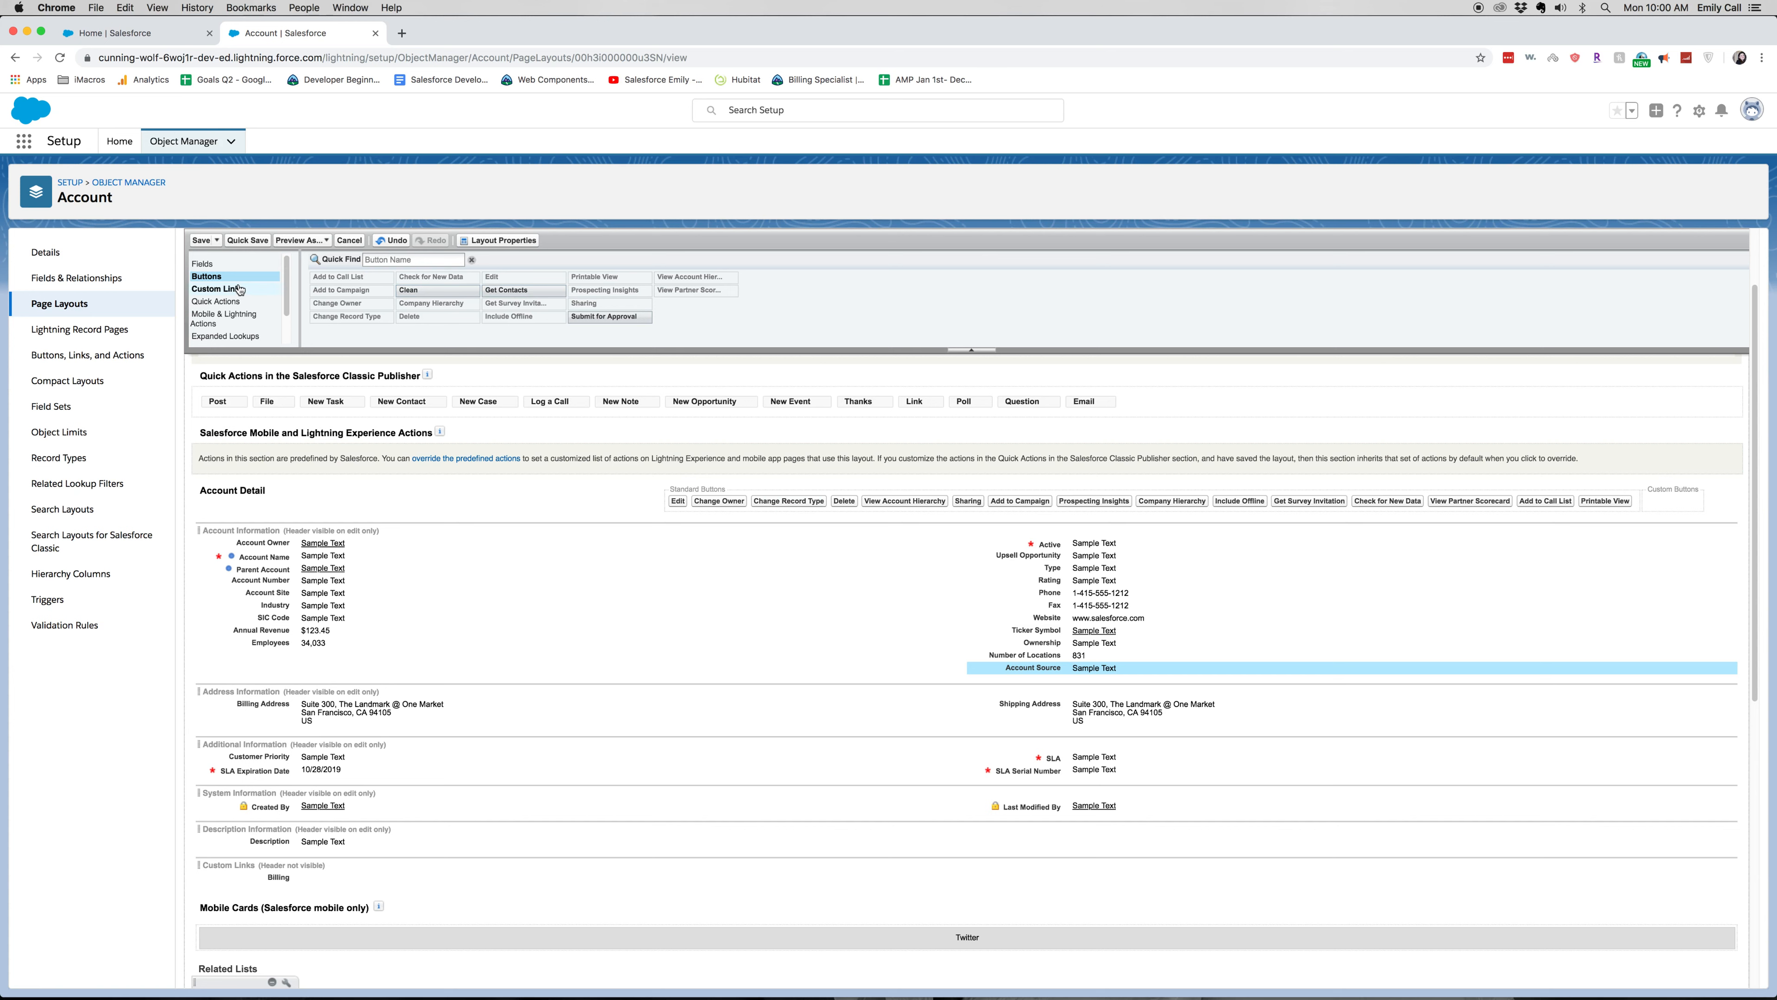
# - Add New Lead as the first Classic Publisher quick action
pyautogui.click(217, 289)
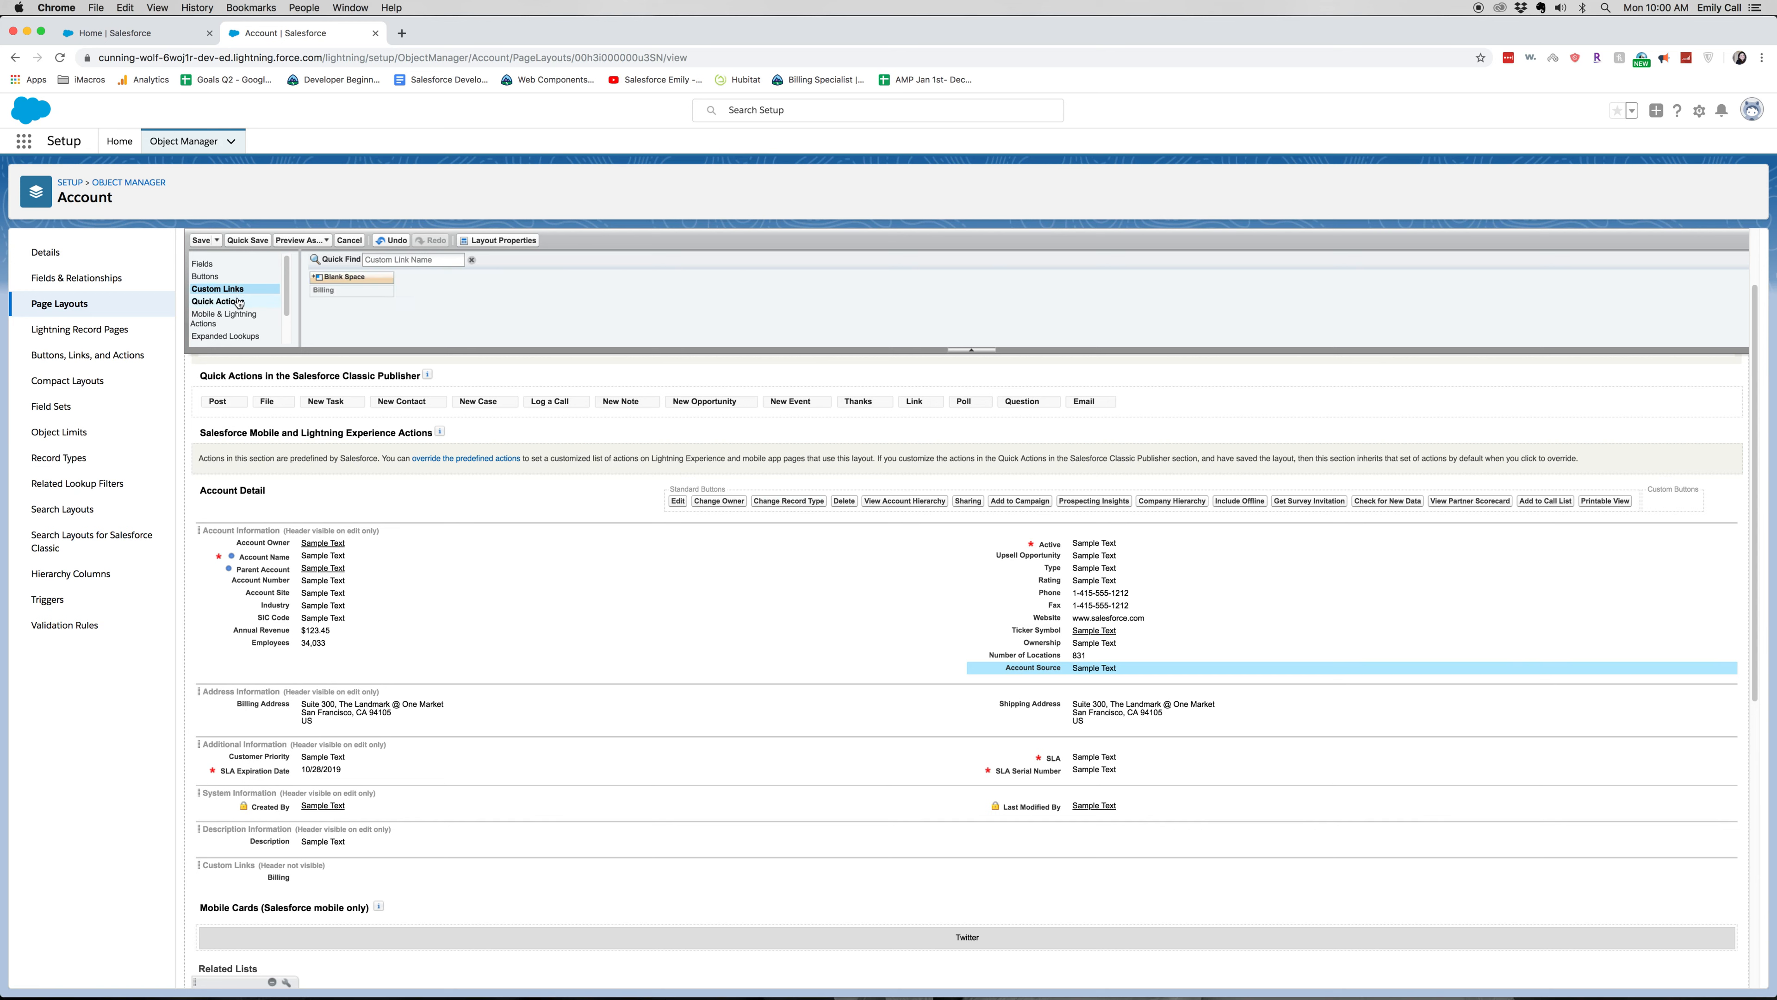
pyautogui.click(218, 301)
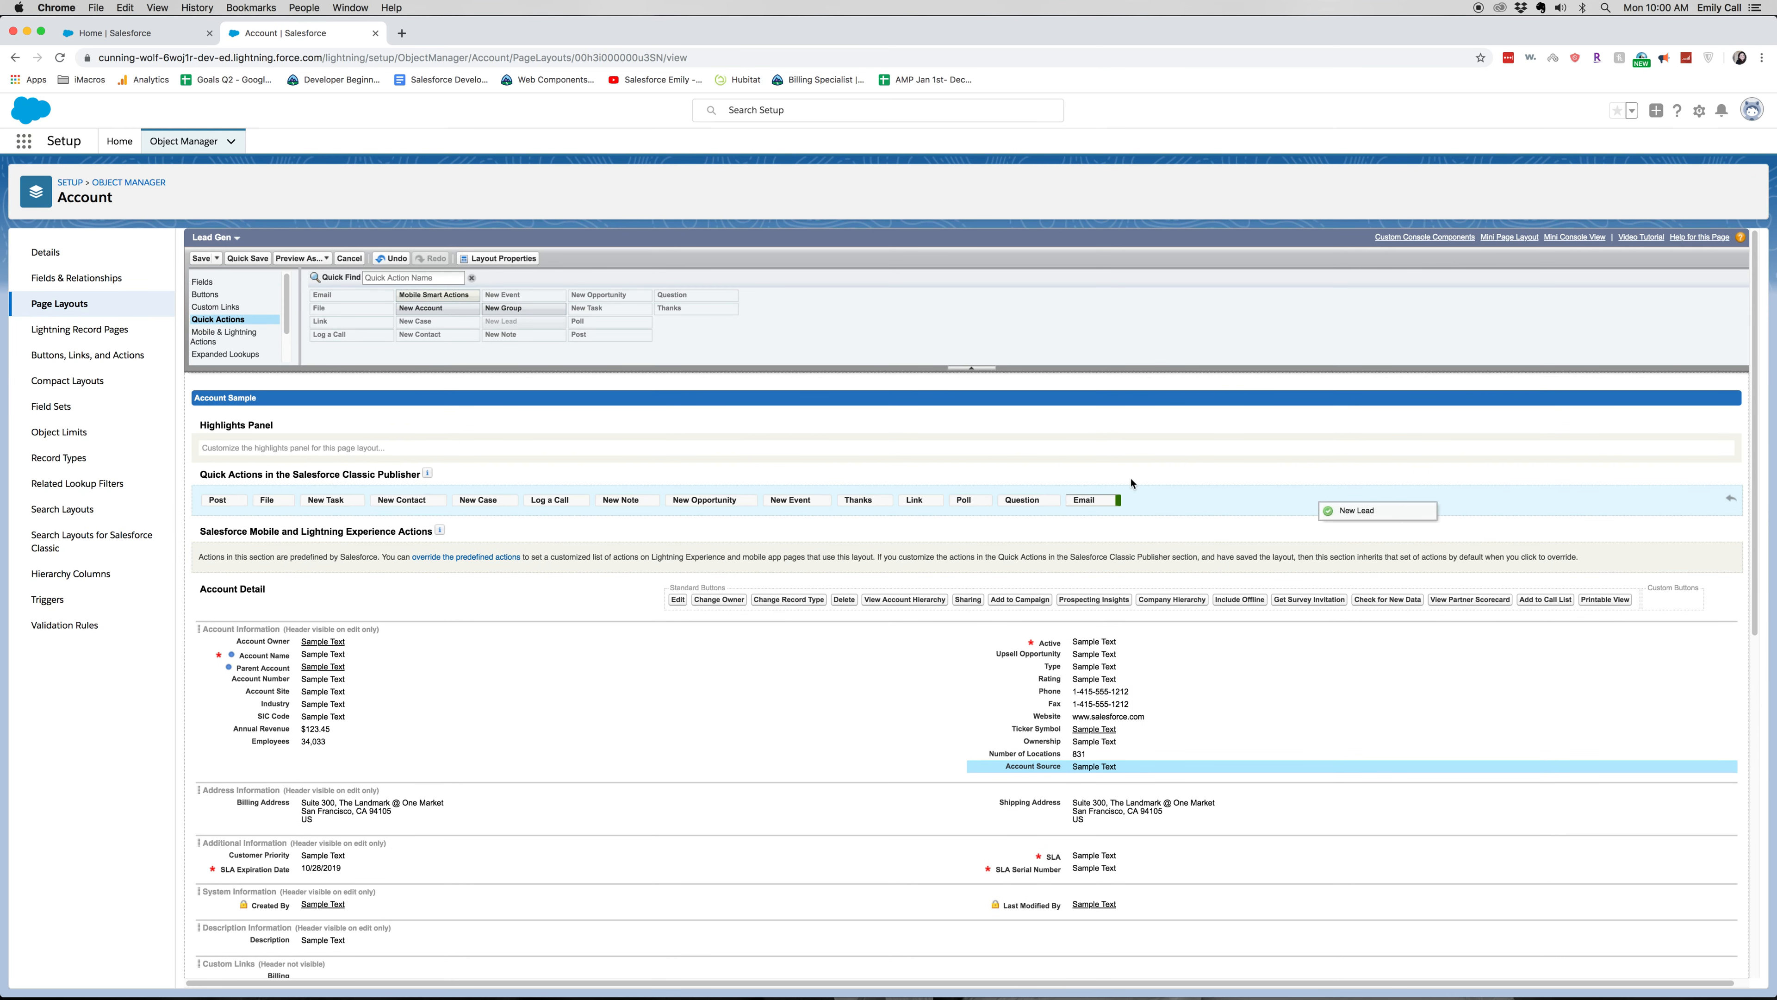
pyautogui.moveTo(1377, 510); pyautogui.dragTo(227, 500)
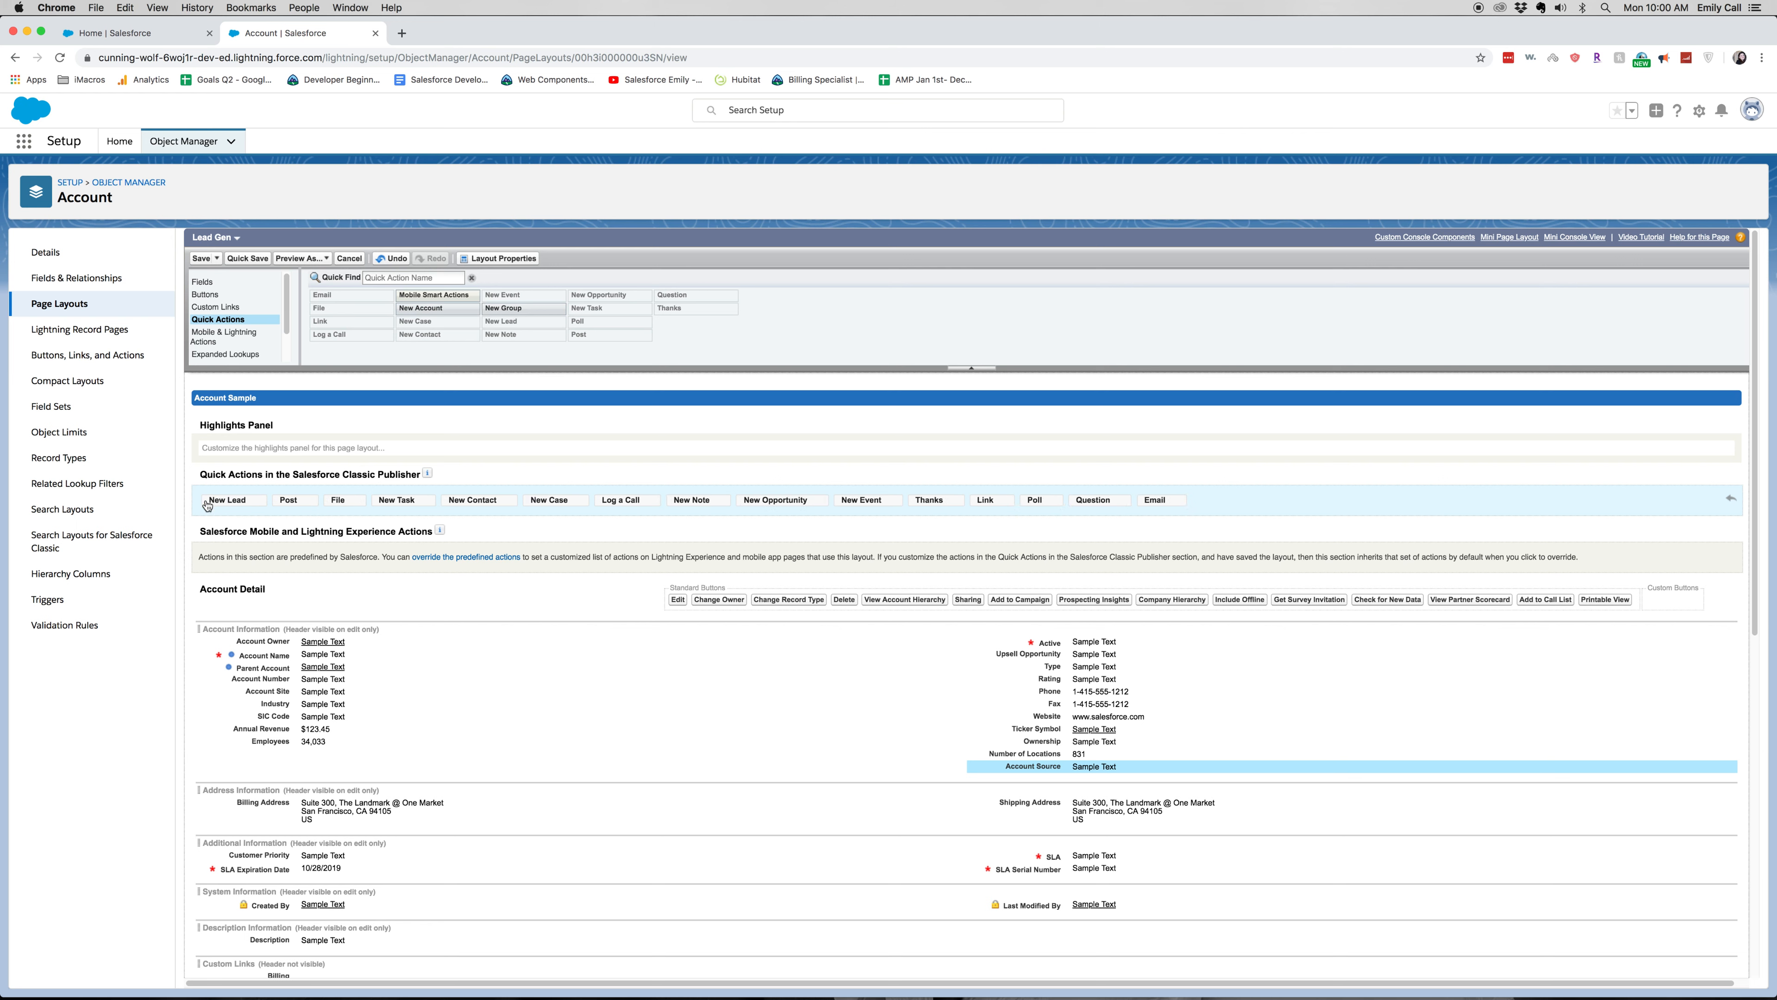
pyautogui.click(224, 337)
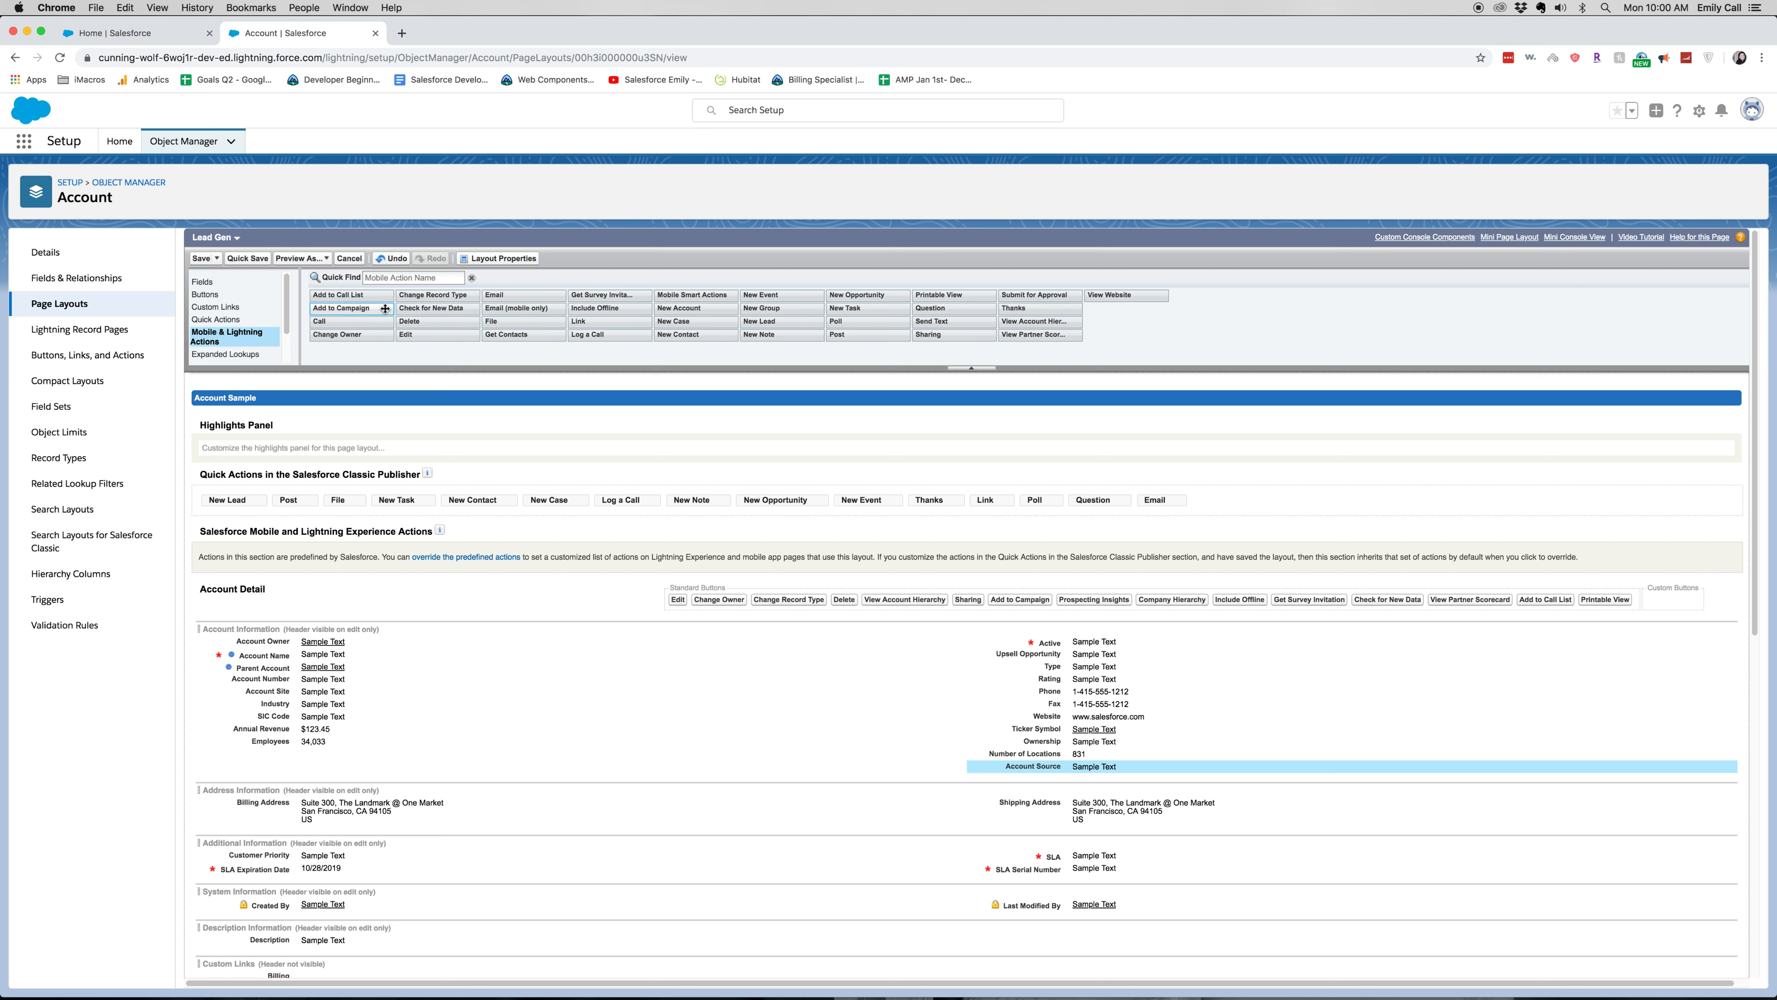
pyautogui.moveTo(499, 561)
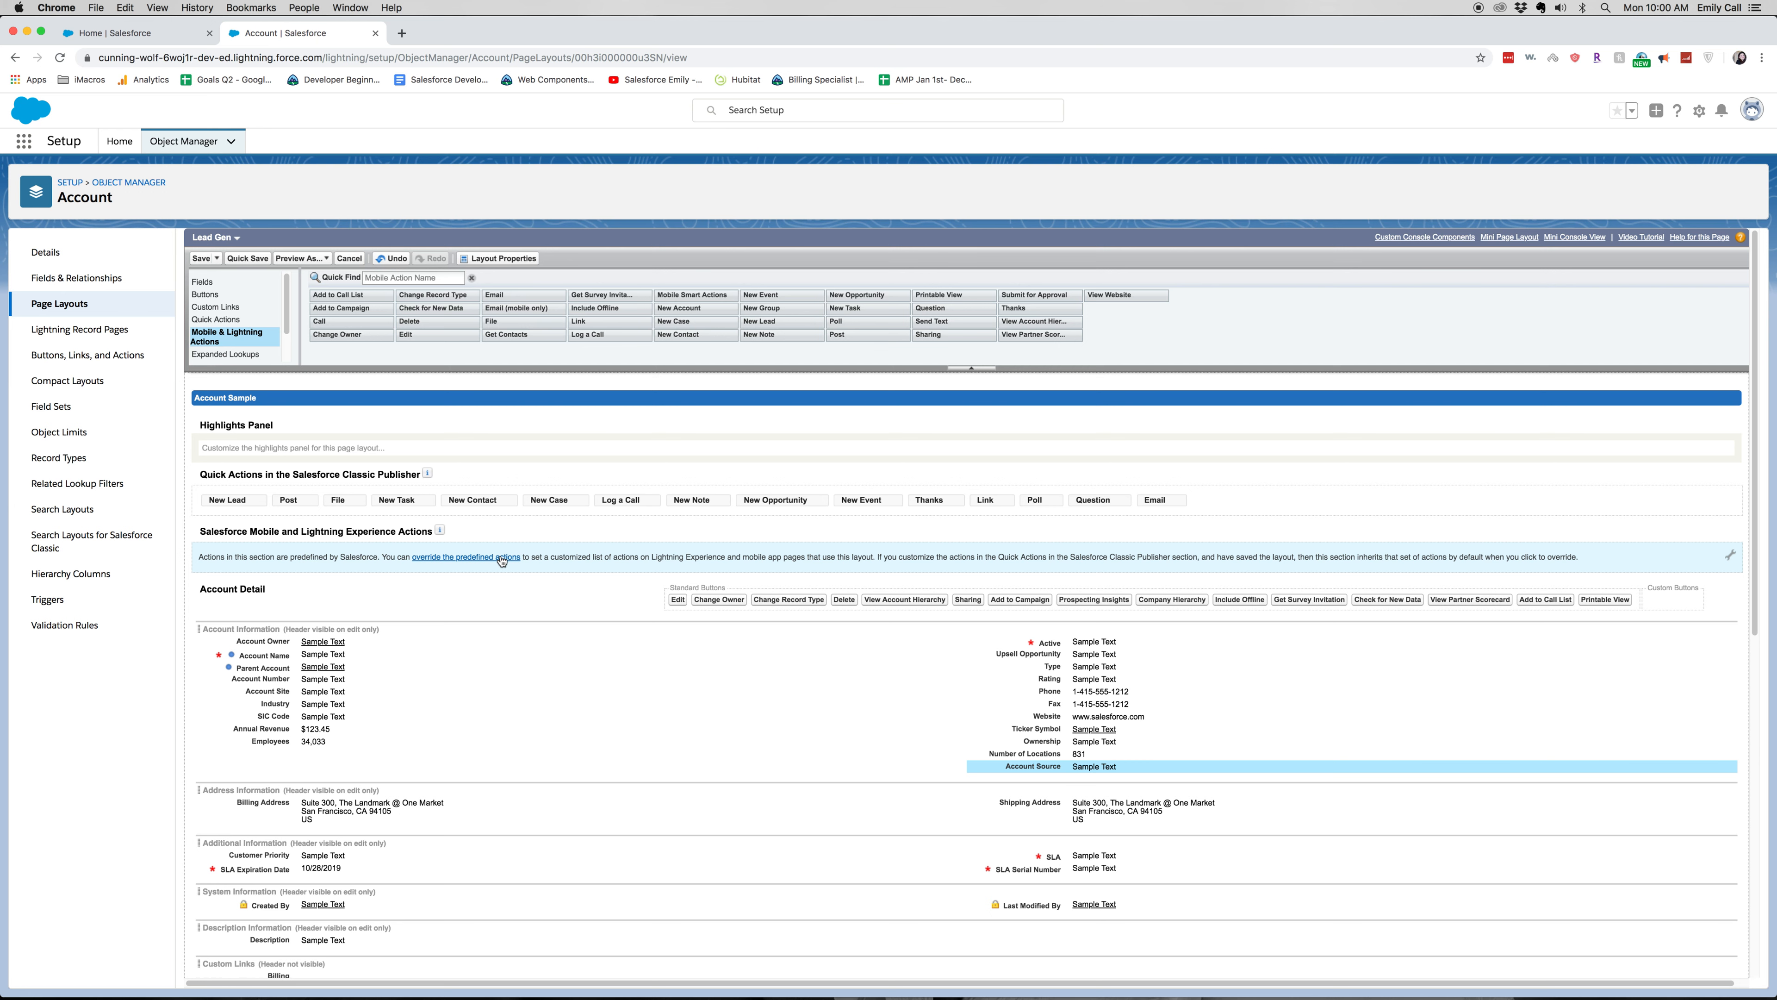
# - Override the predefined Mobile and Lightning actions and add New Lead to them
pyautogui.click(467, 556)
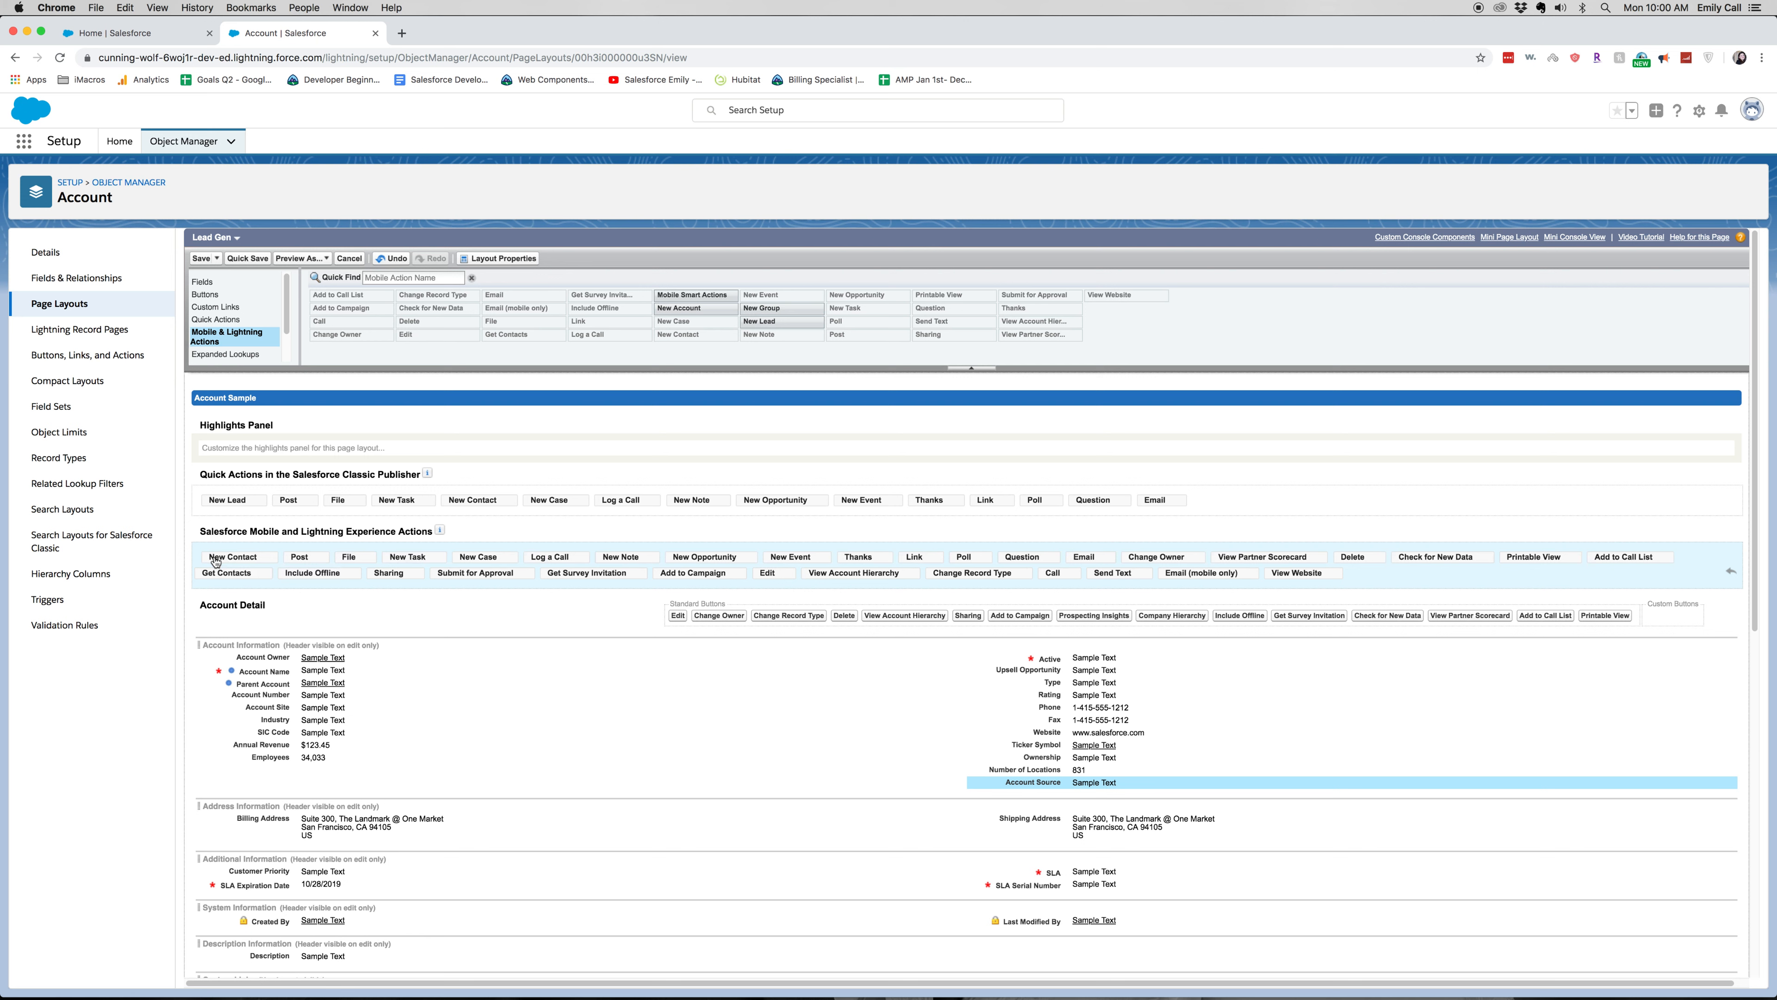
pyautogui.moveTo(222, 556)
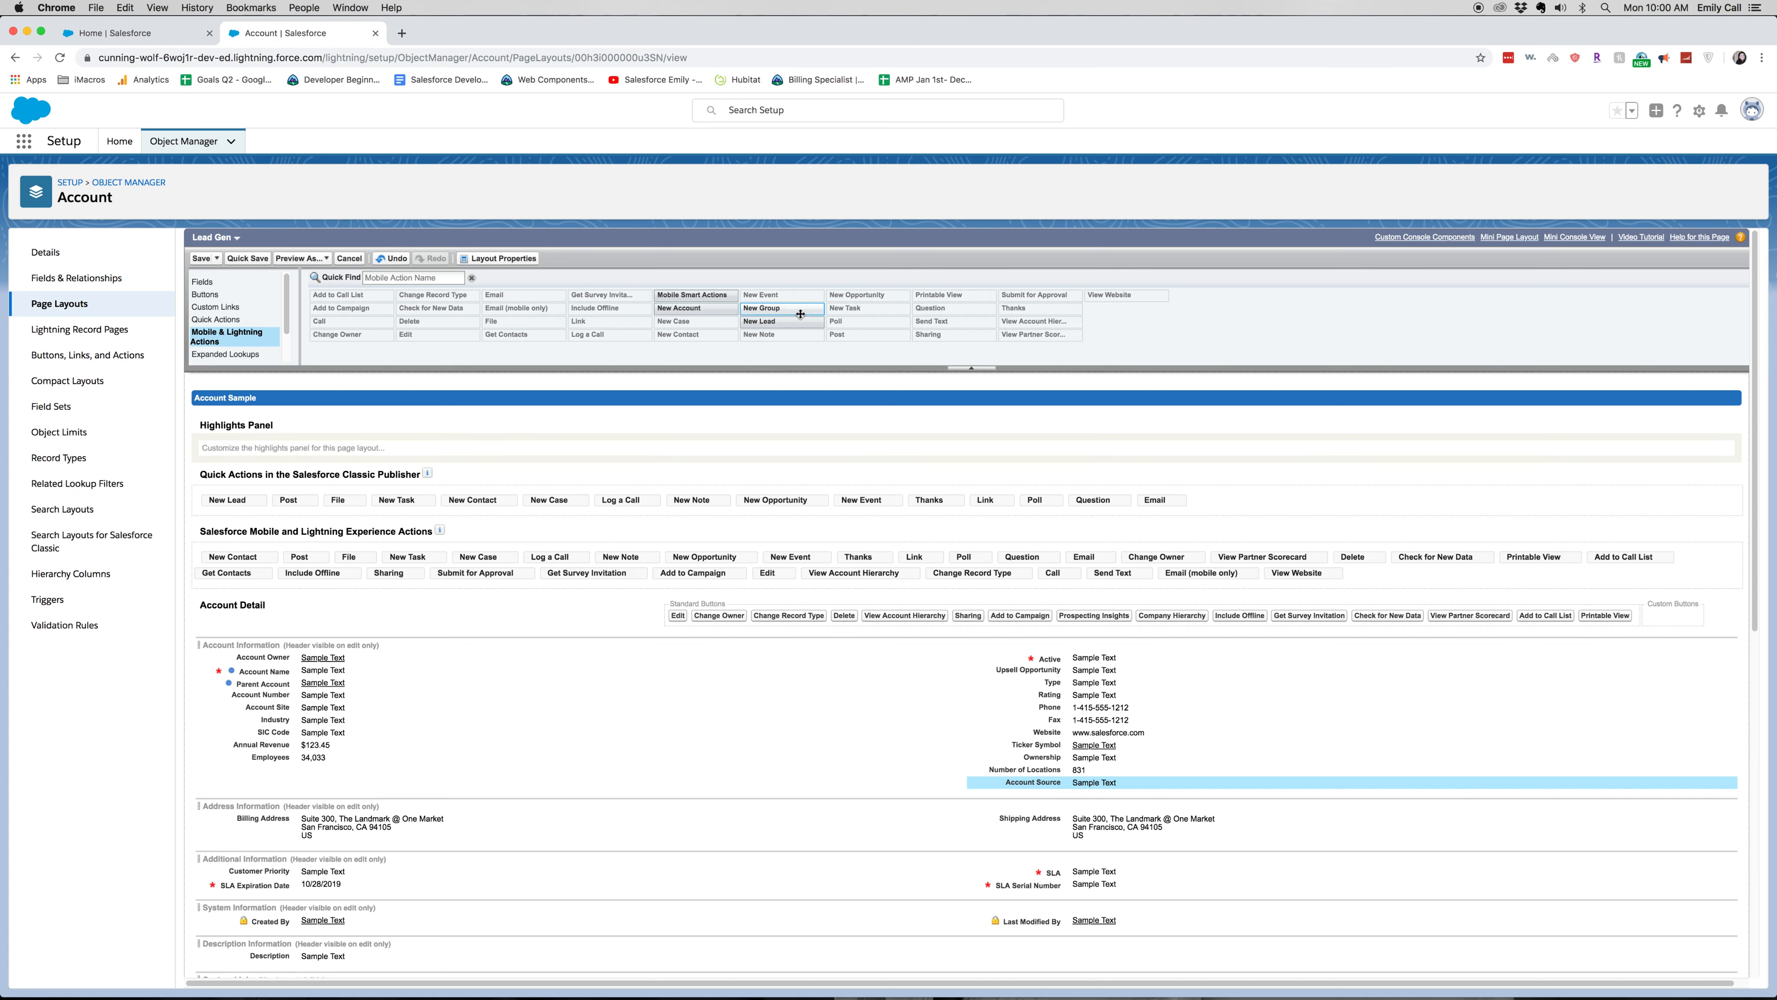
pyautogui.moveTo(759, 321); pyautogui.dragTo(345, 549)
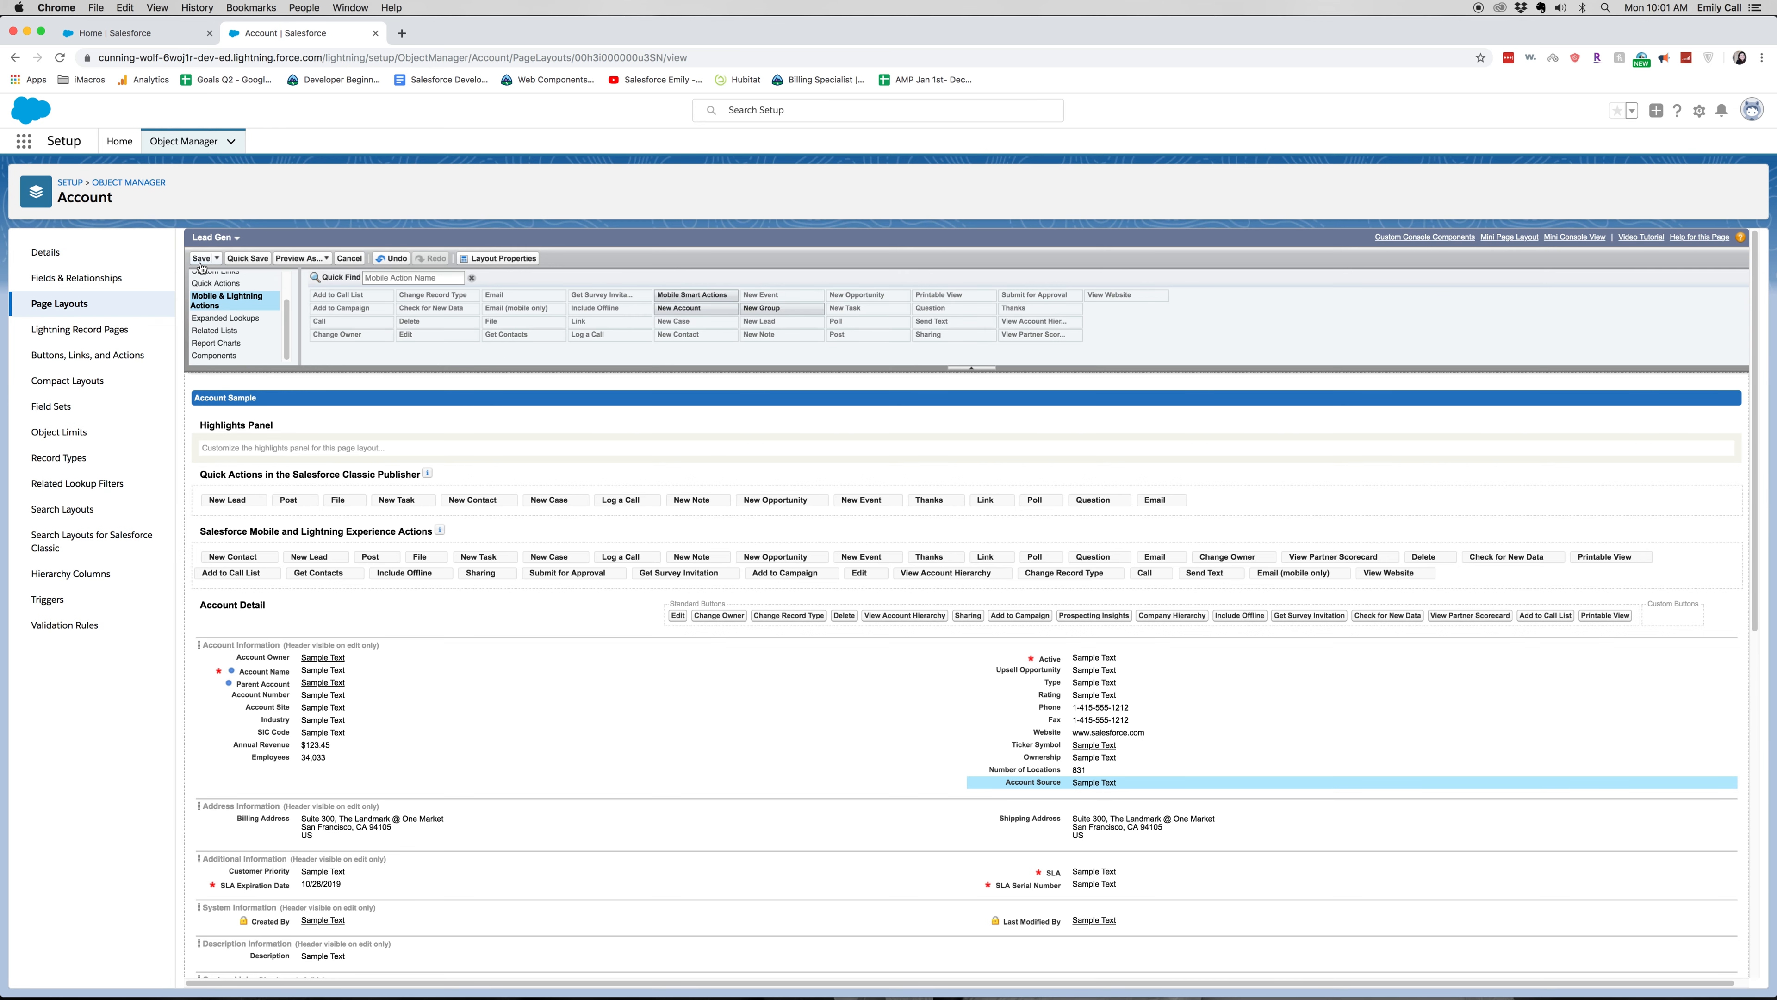
# - Save the Lead Gen layout changes
pyautogui.click(201, 258)
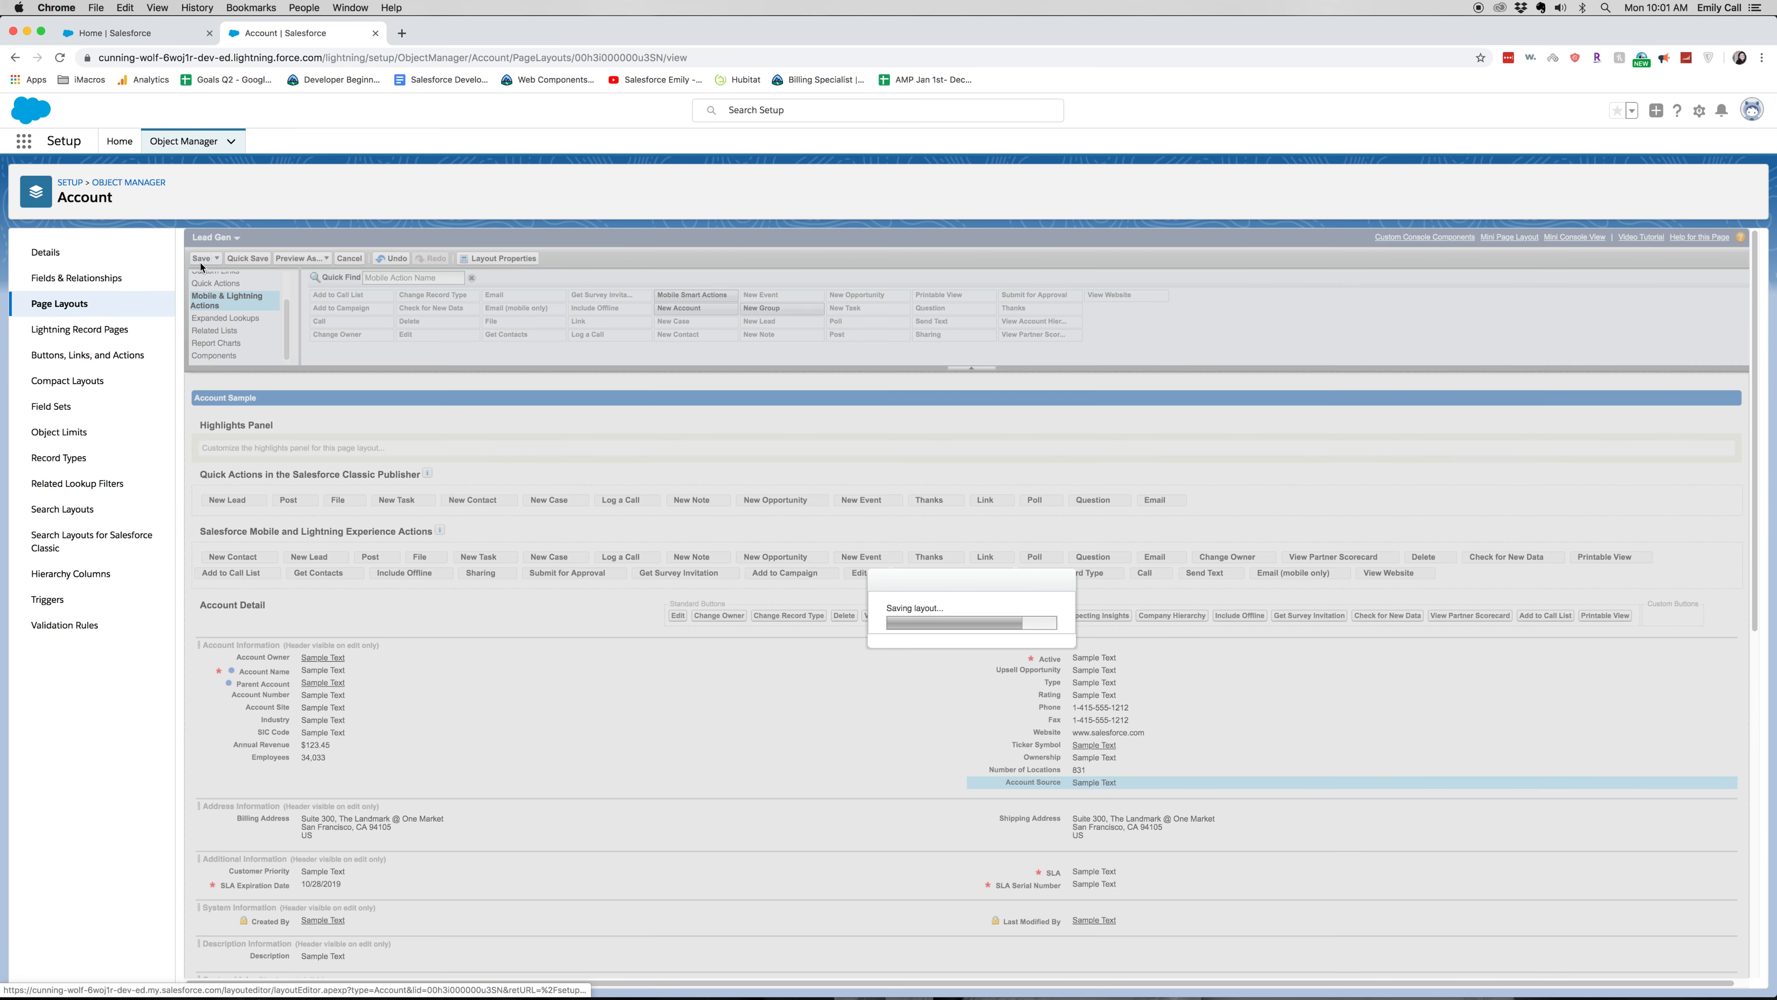
pyautogui.click(200, 258)
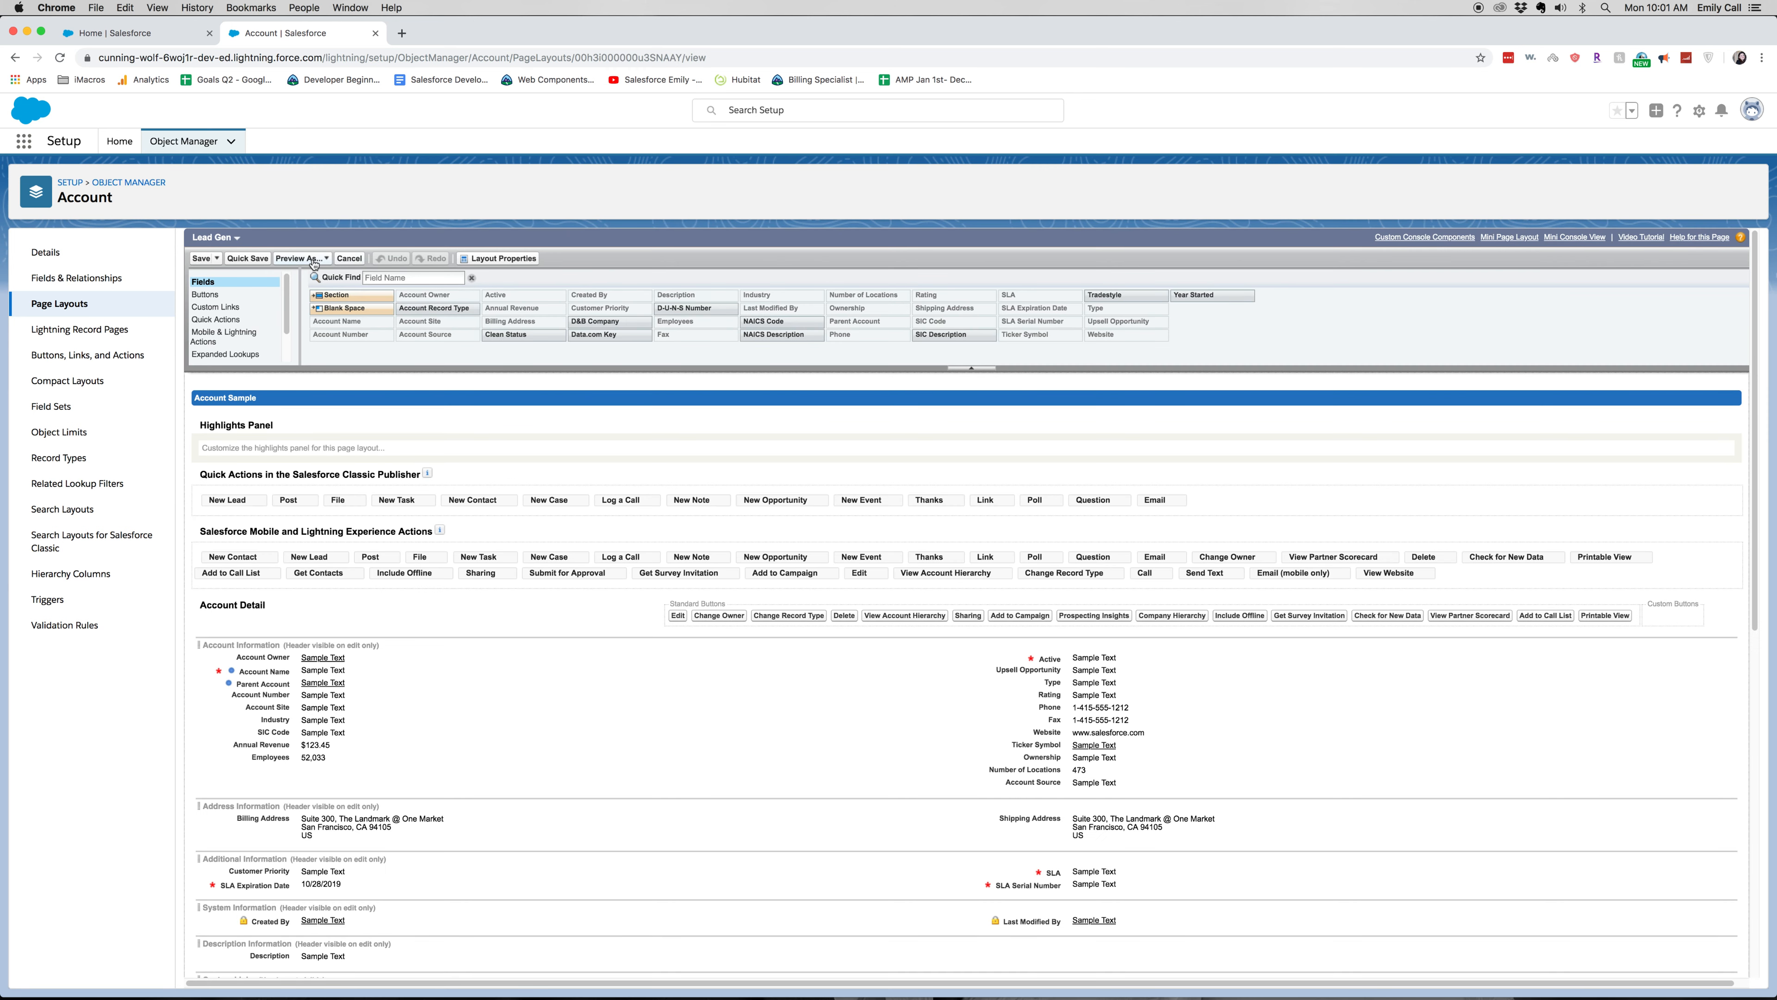
# - Preview the Lead Gen layout as the Custom: Sales Profile
pyautogui.click(301, 258)
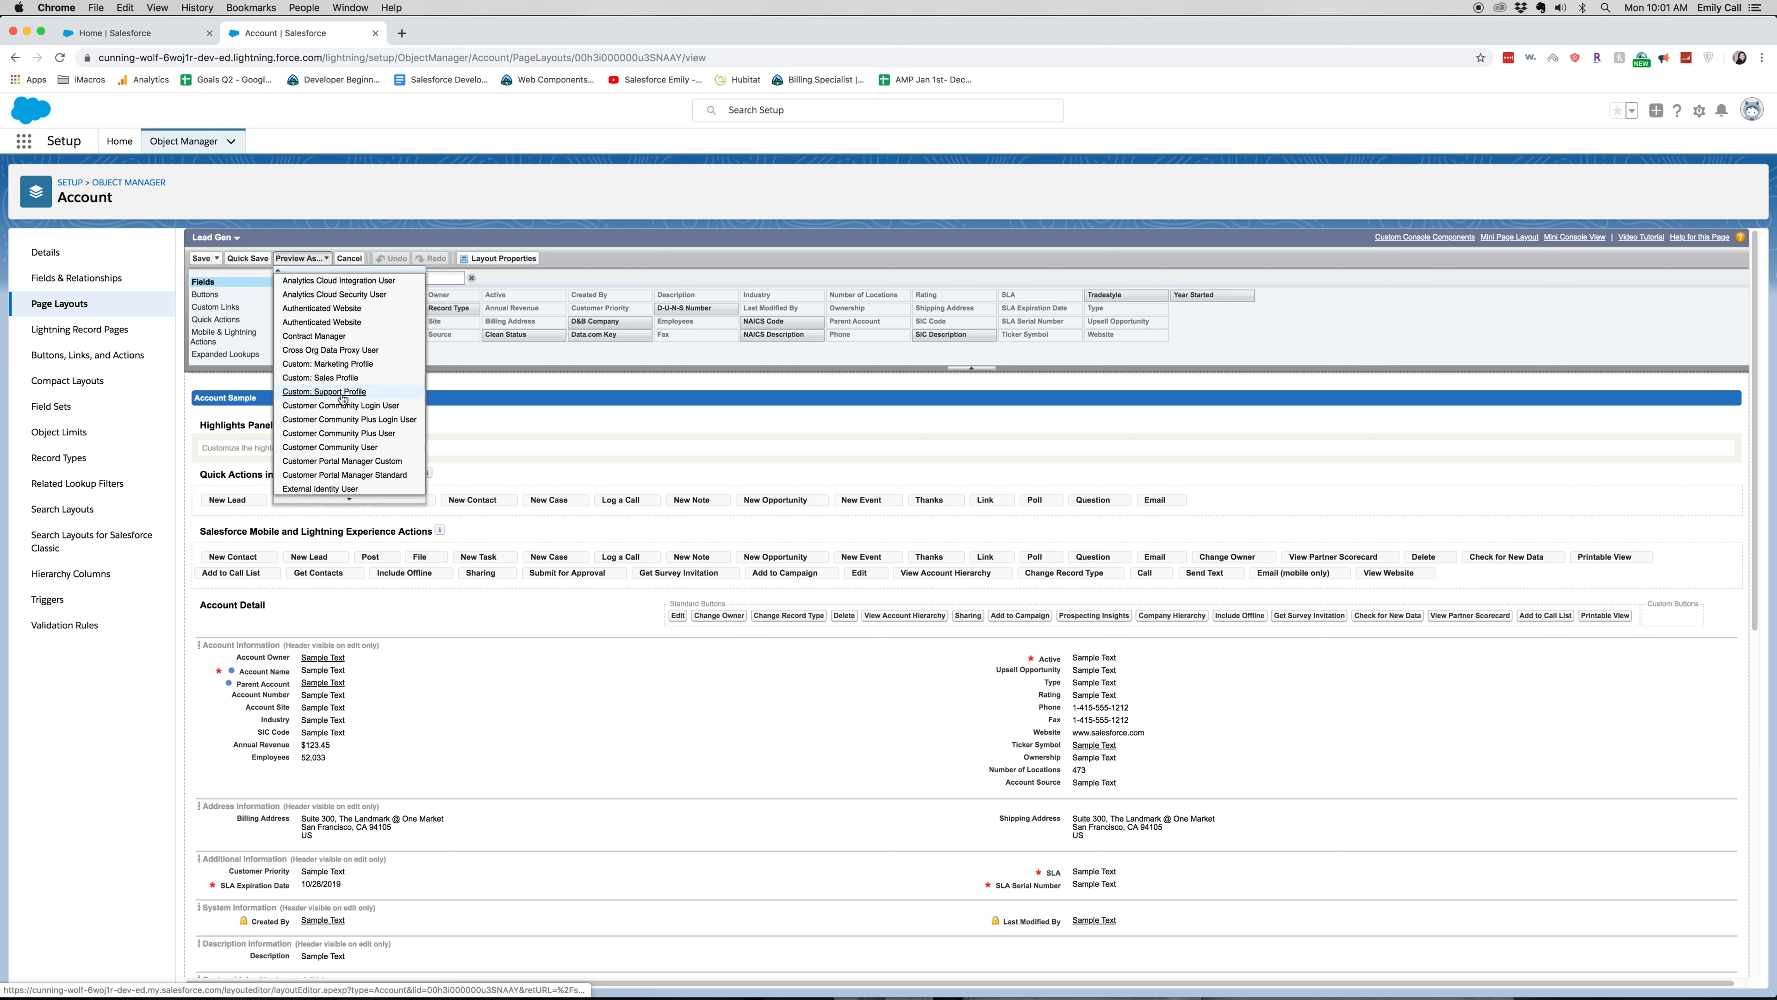
pyautogui.moveTo(344, 378)
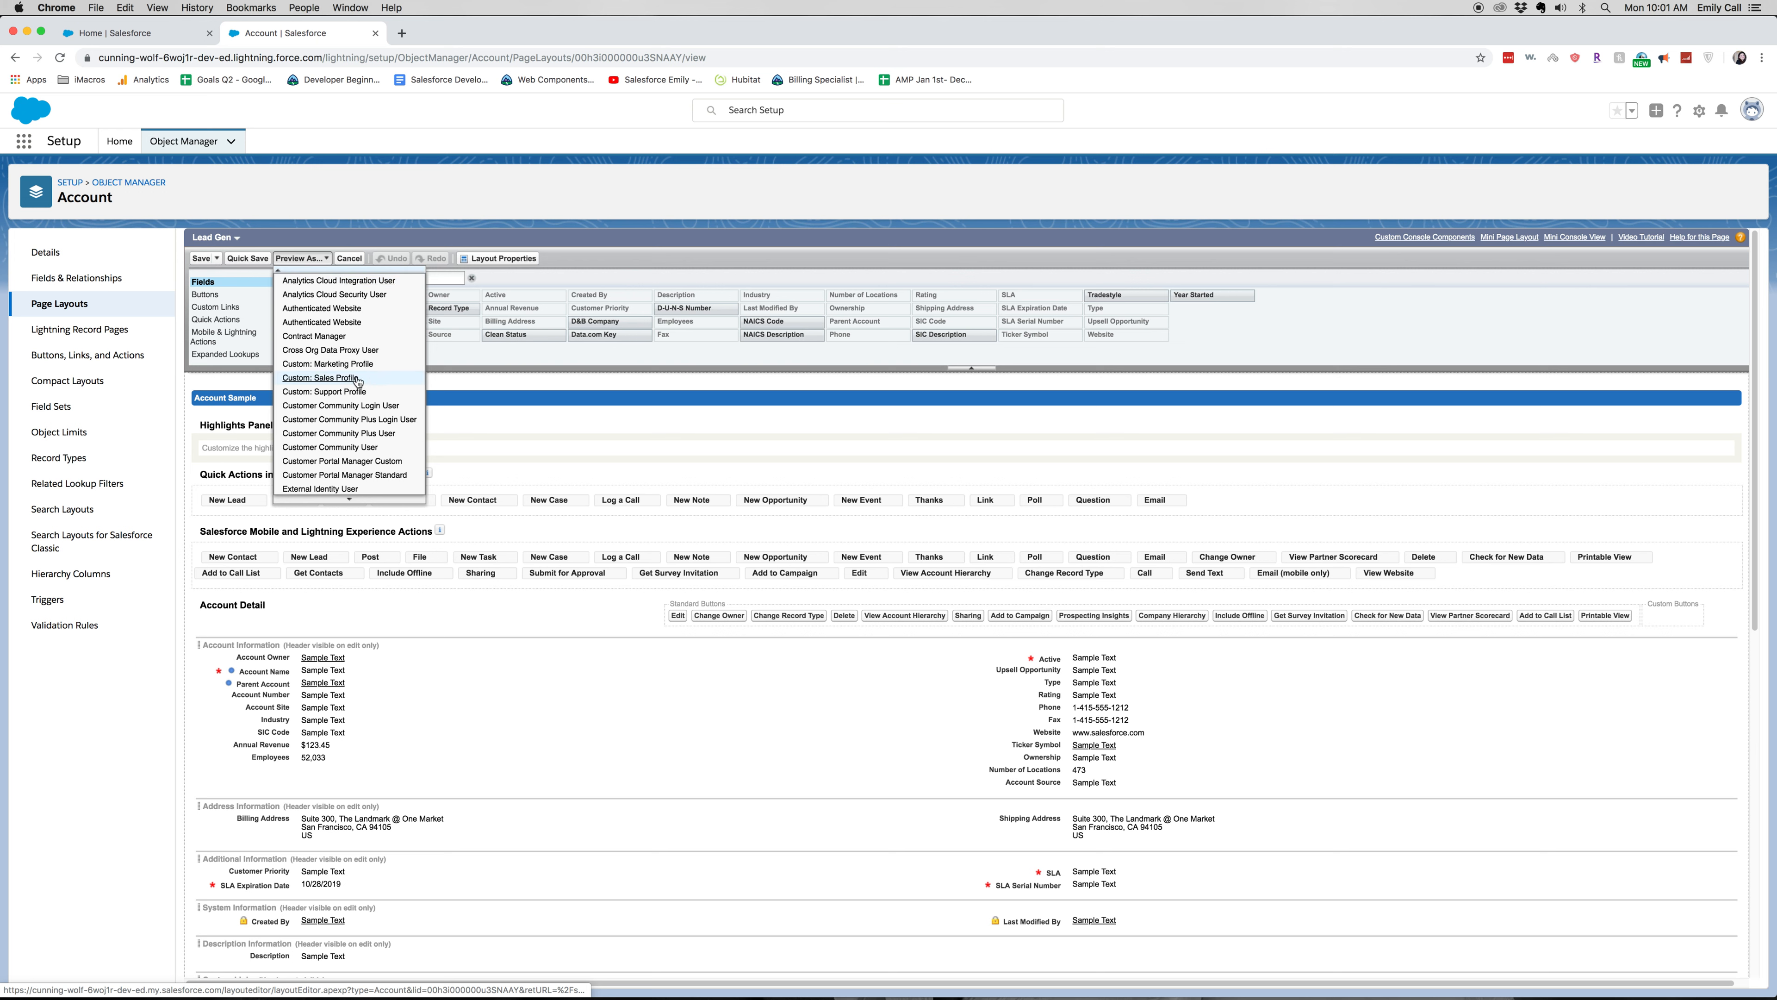
pyautogui.click(320, 378)
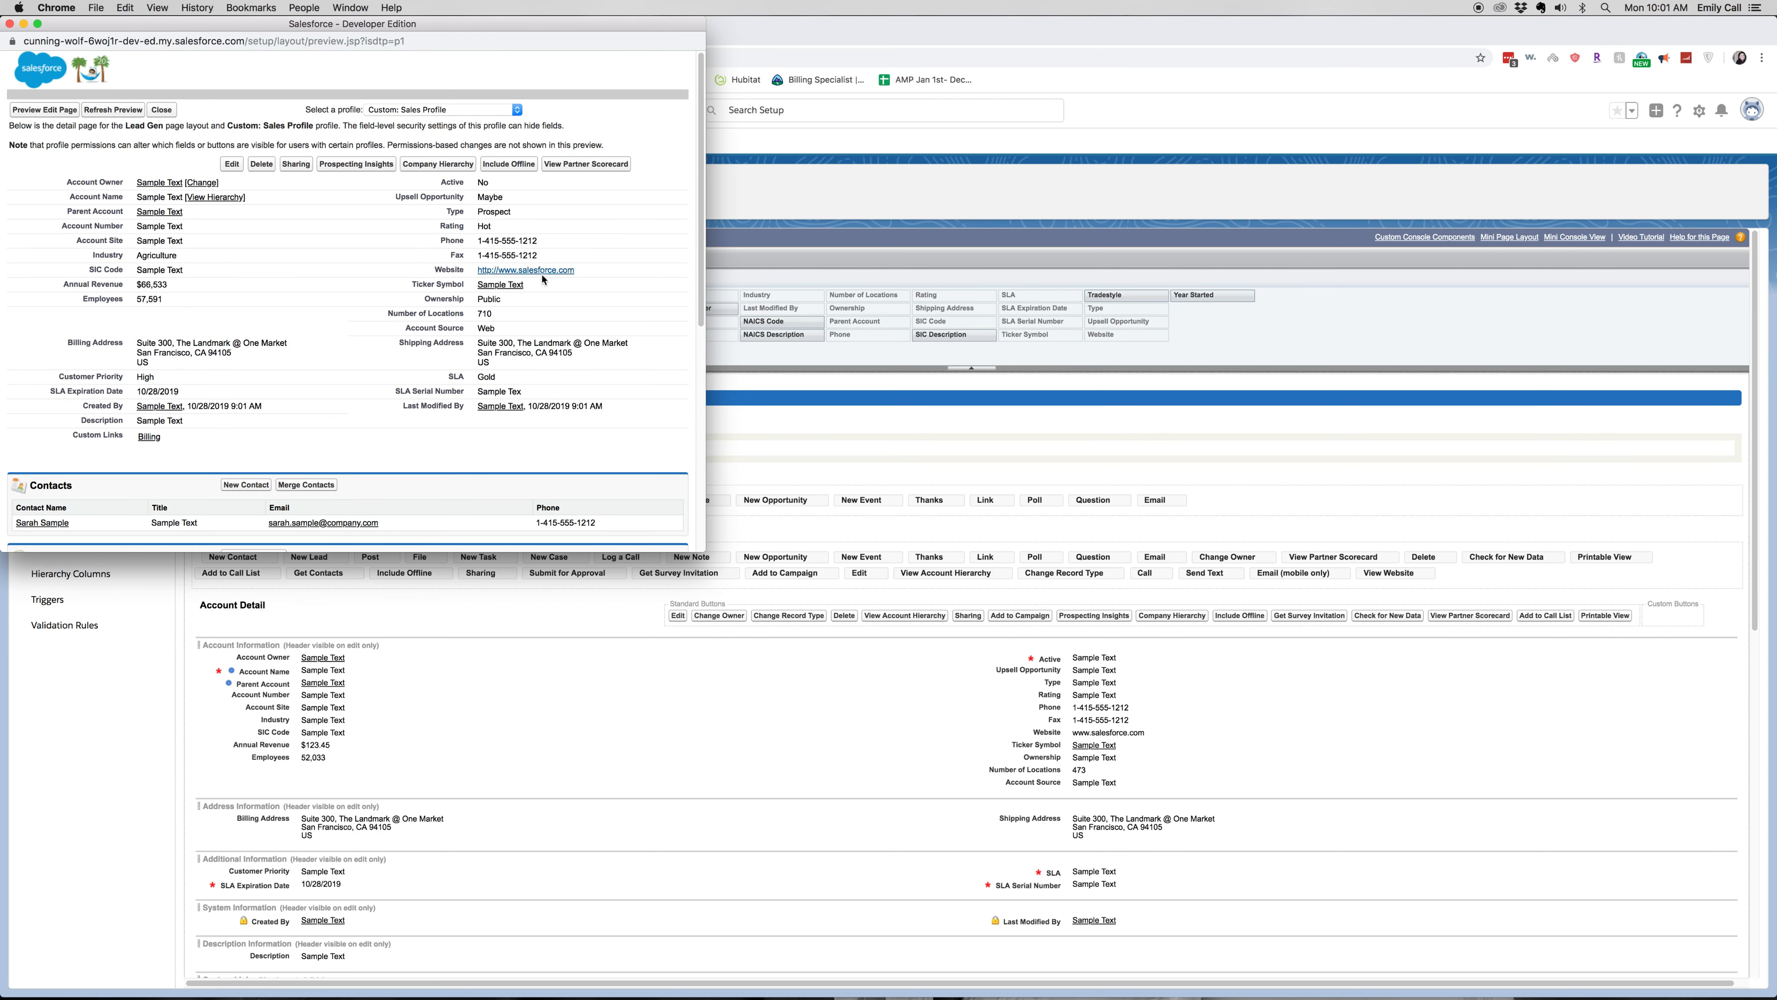
pyautogui.moveTo(704, 202)
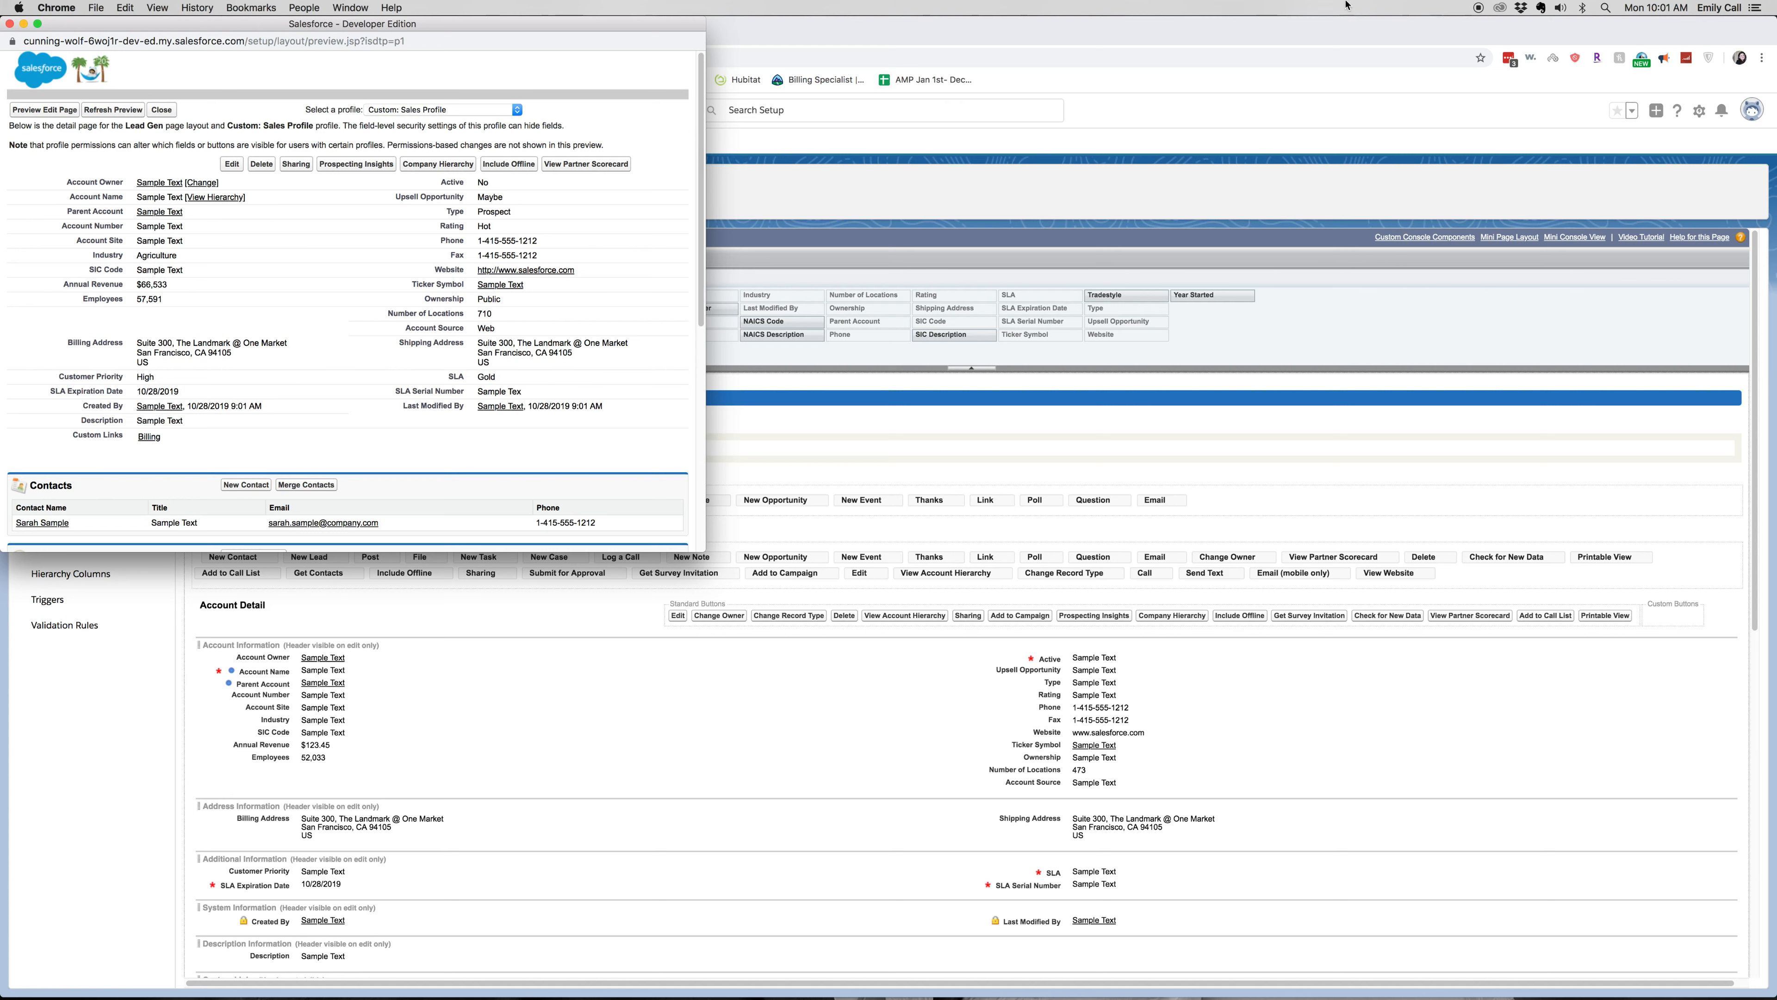
pyautogui.moveTo(1479, 9)
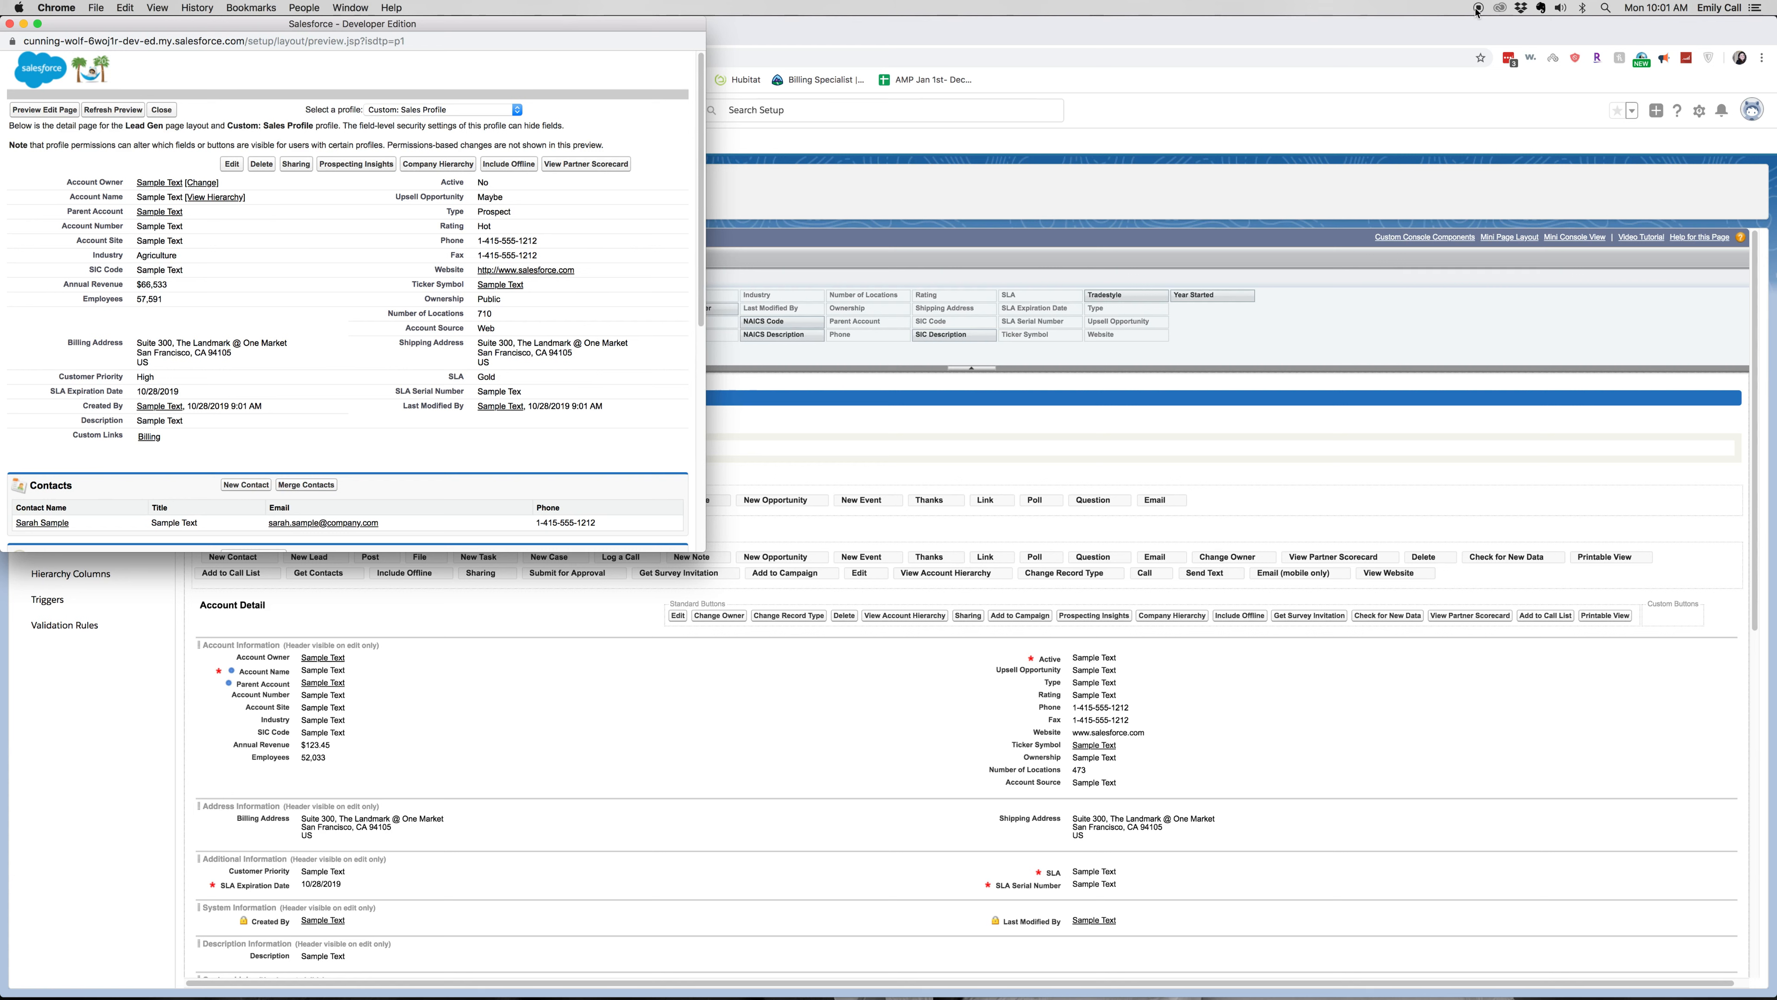